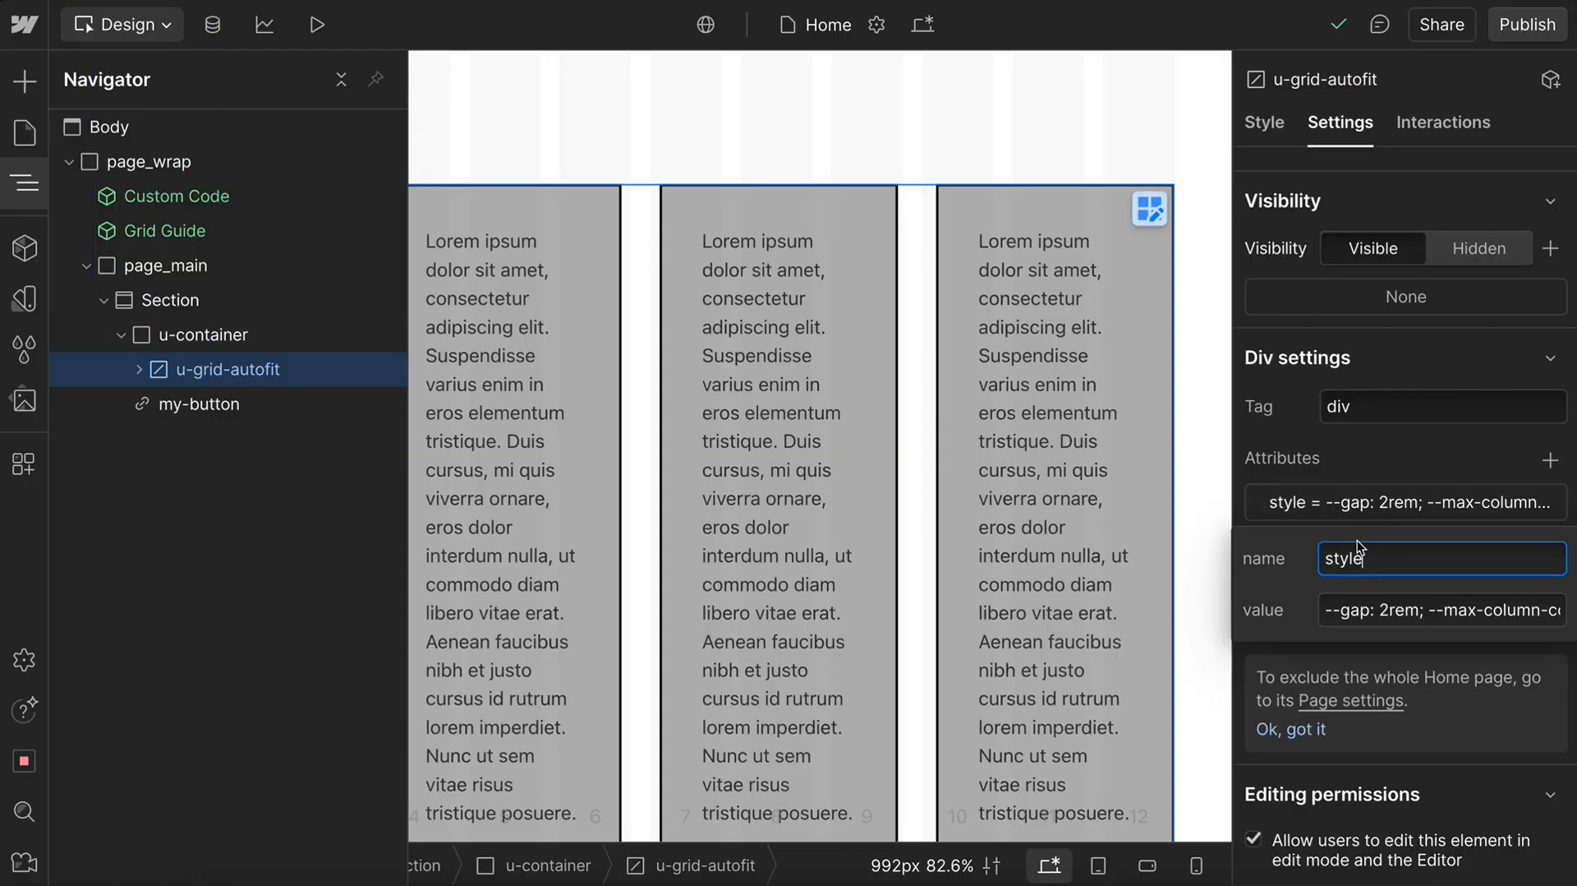
- Close the u-grid-autofit style attribute editor, keeping --gap at 2rem and the max-column variable
left_click(1438, 610)
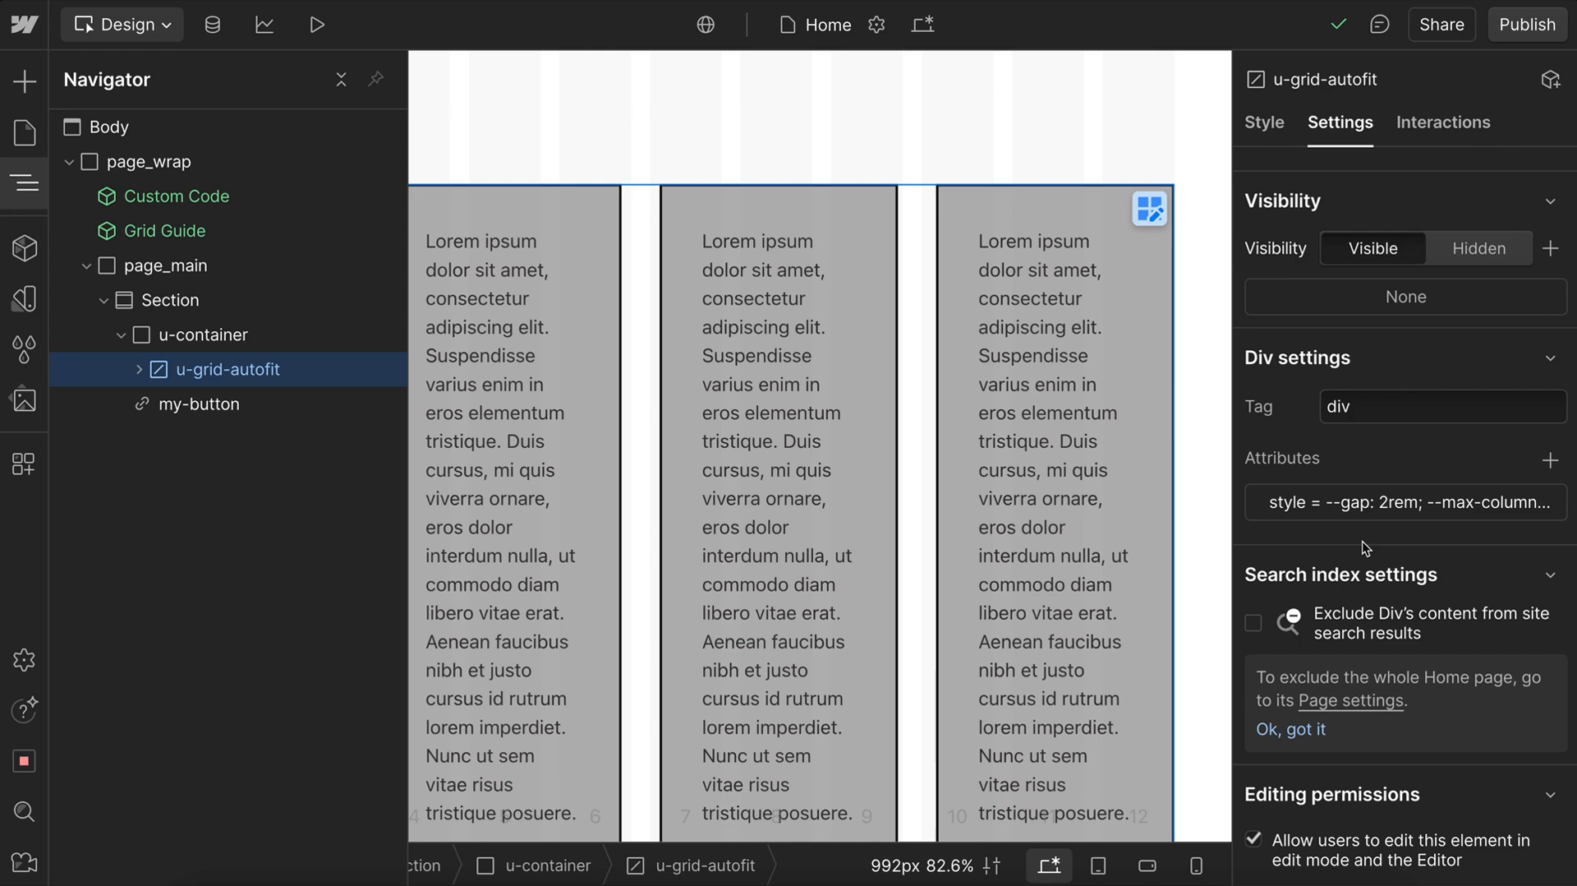
mouse_move(936, 336)
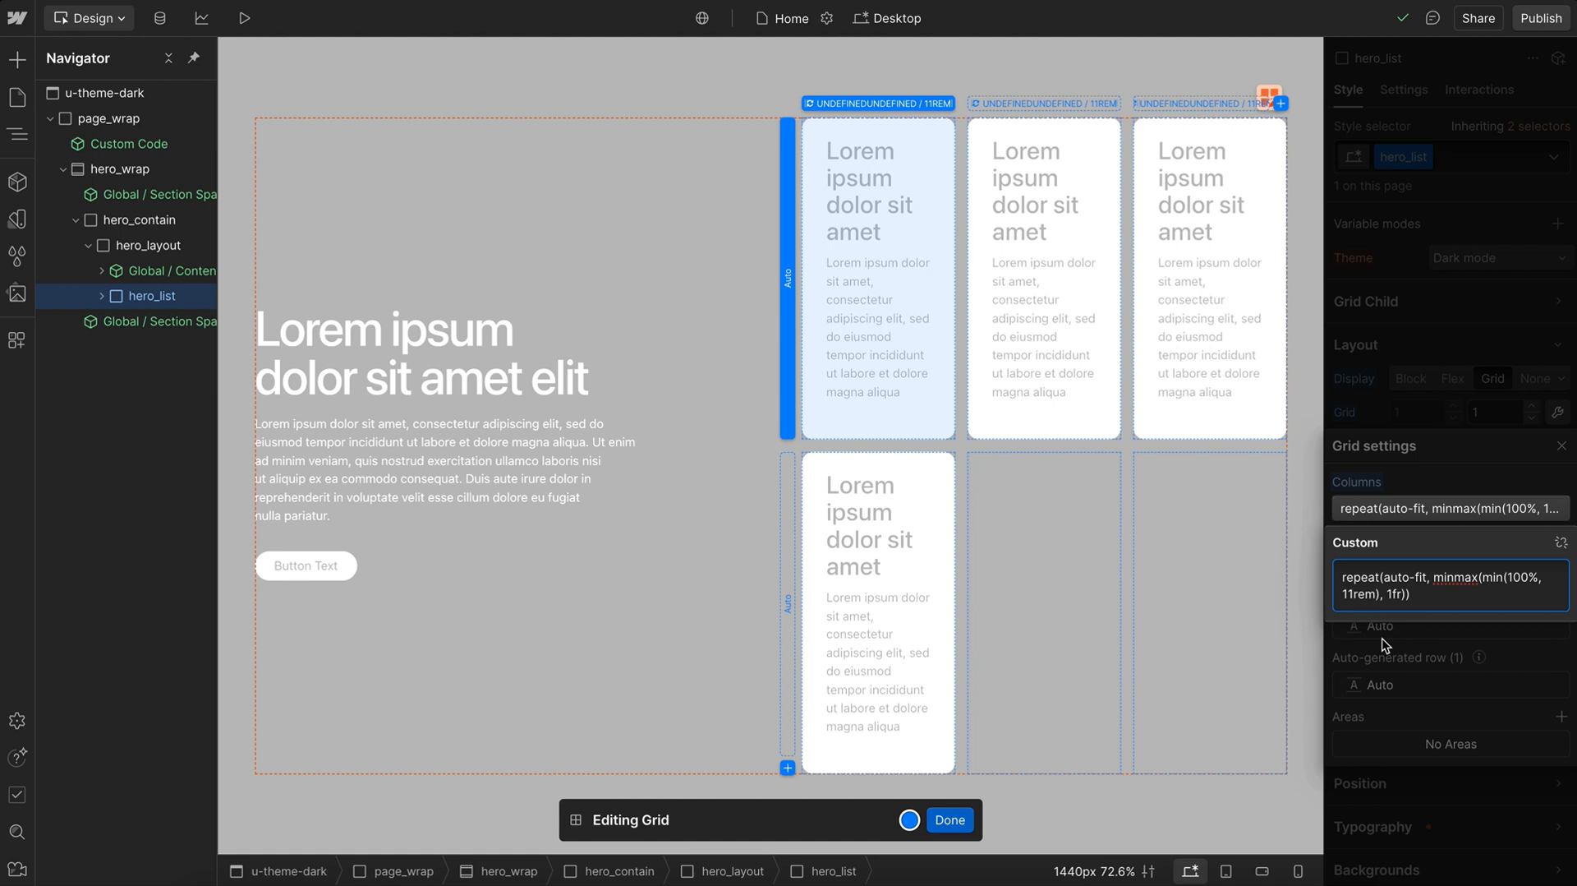
- Raise the hero grid's auto-fit minmax minimum to 13rem and finish grid editing
type("12rem")
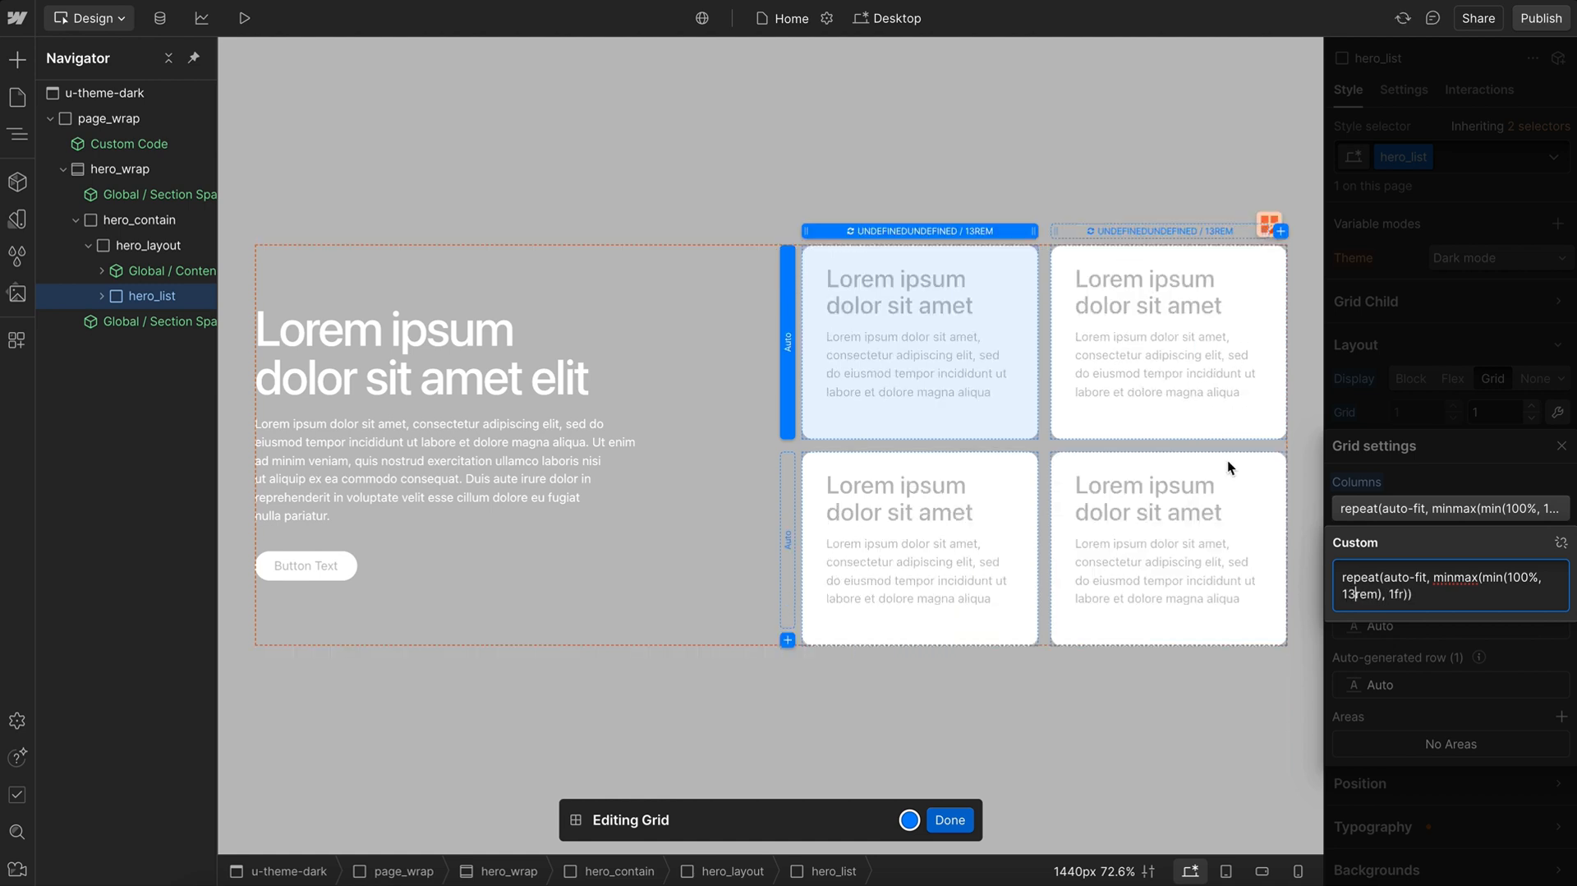
mouse_move(1150, 596)
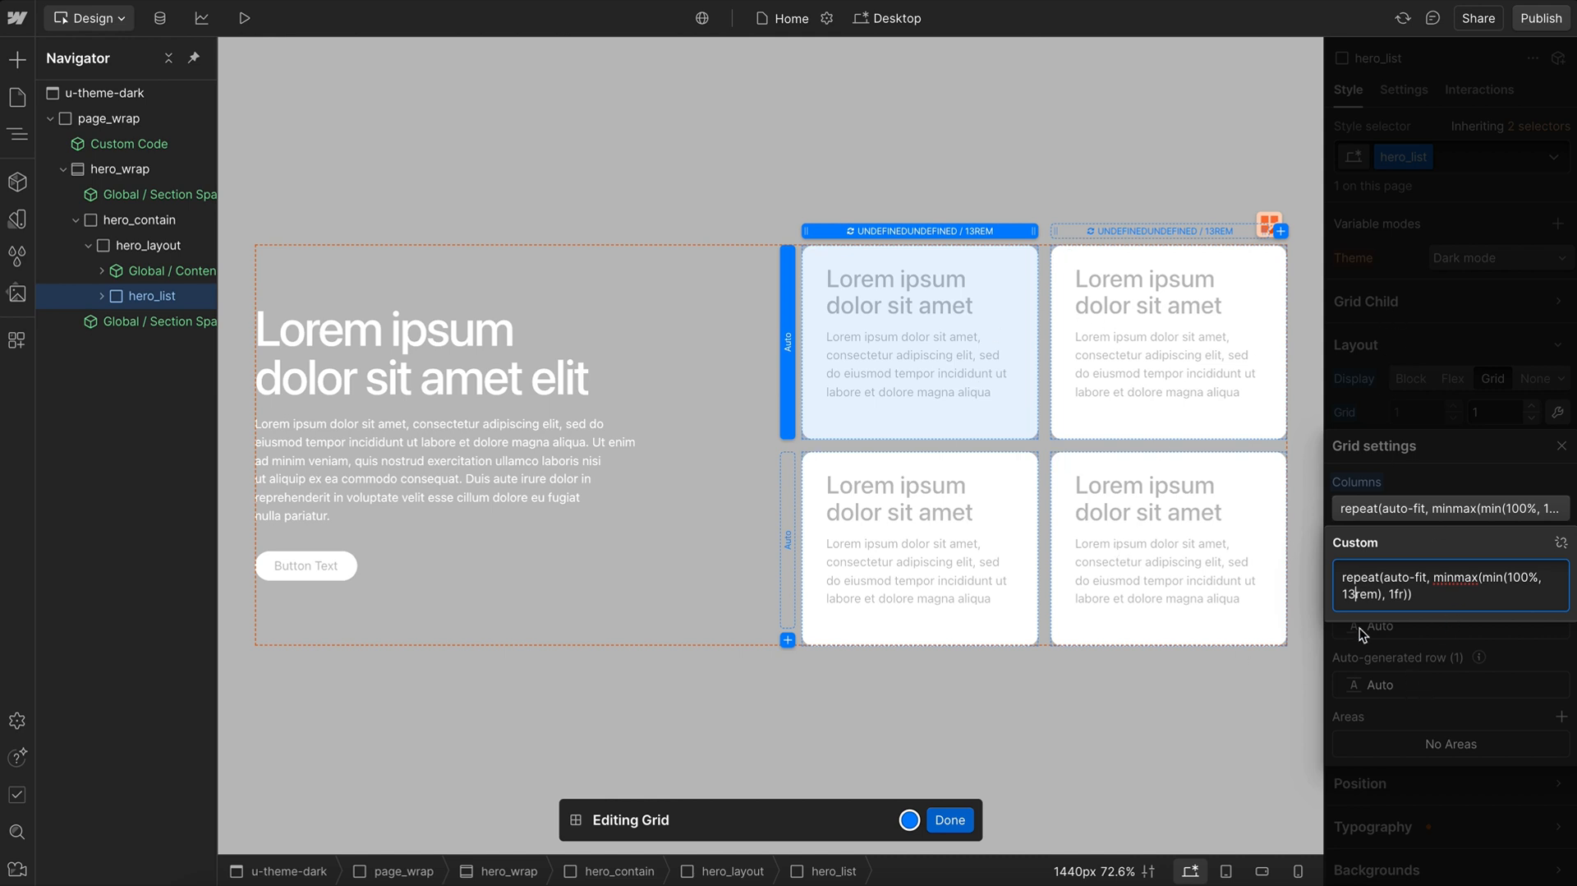
mouse_move(1424, 324)
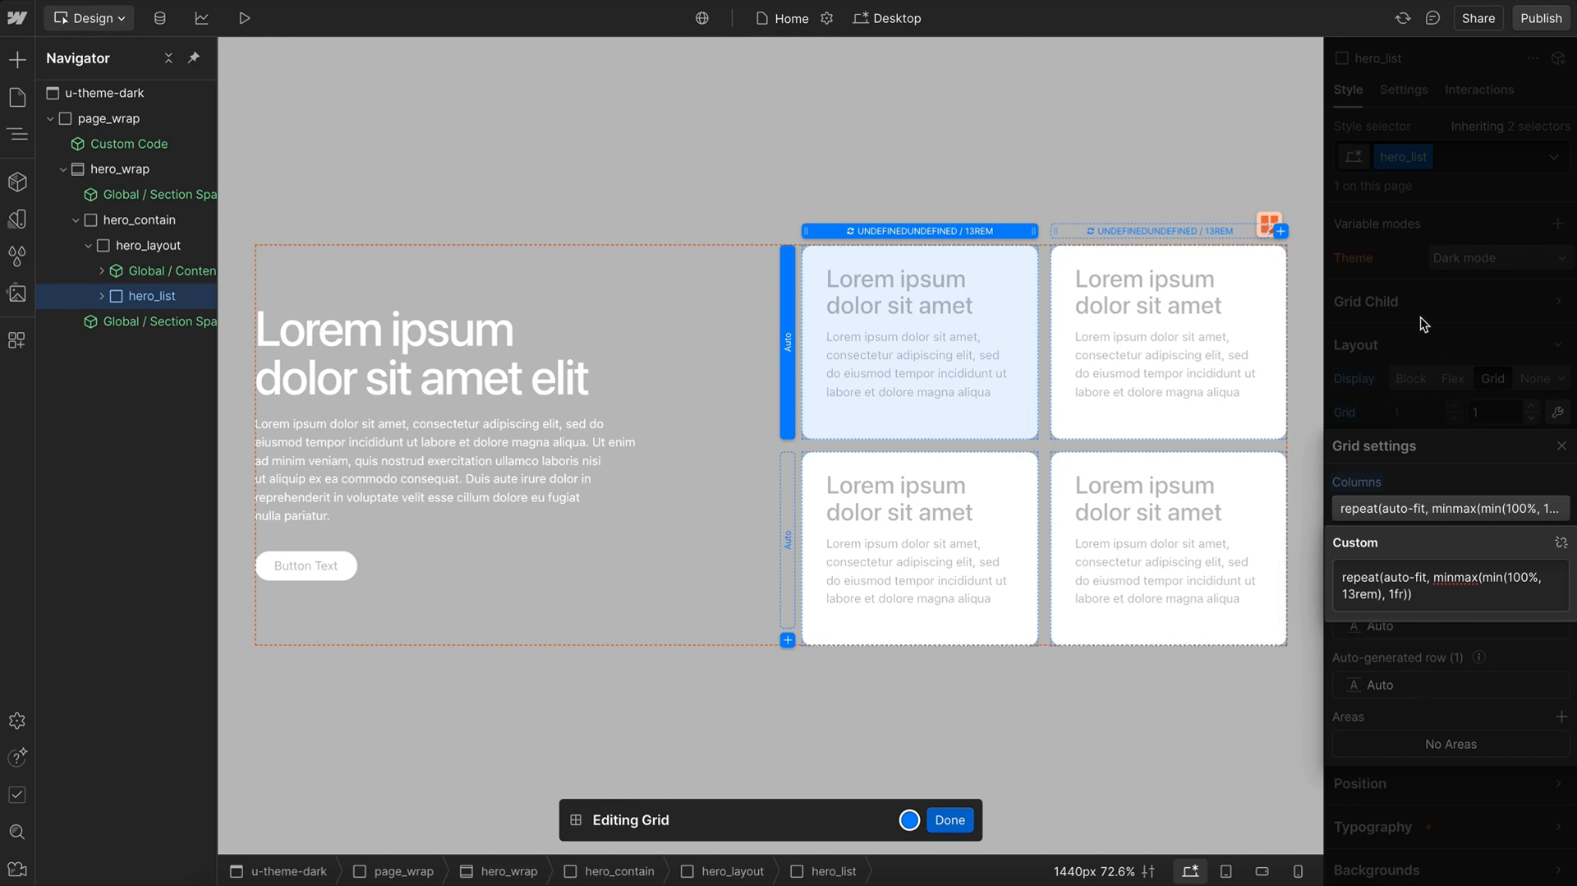
left_click(947, 819)
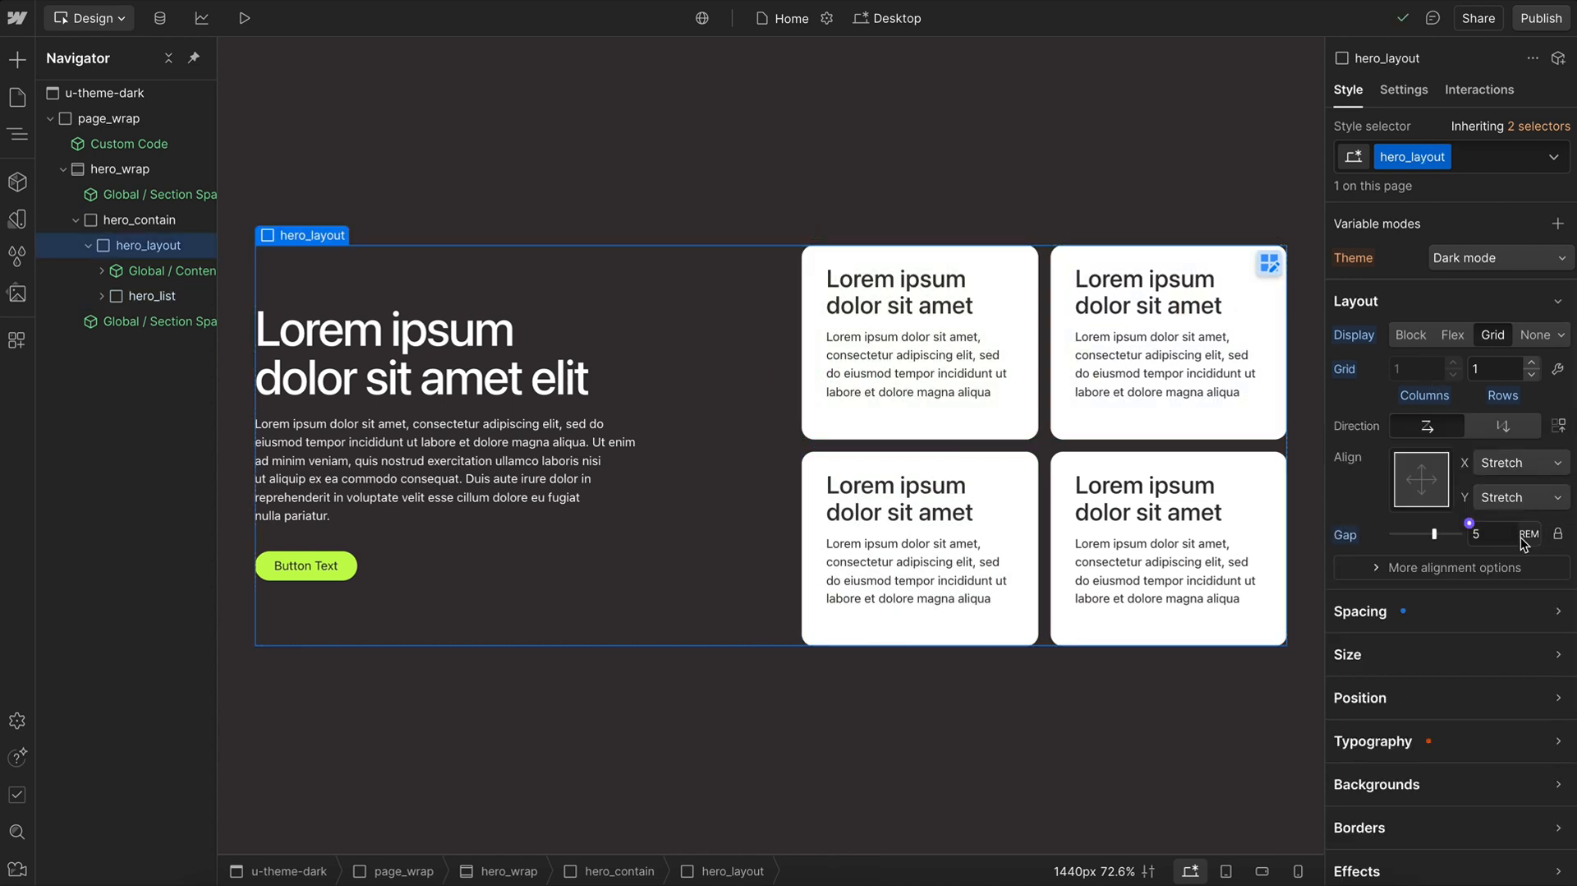
- Set hero_list's Column Count variable mode to 3 and adjust the Gap field values
type("2")
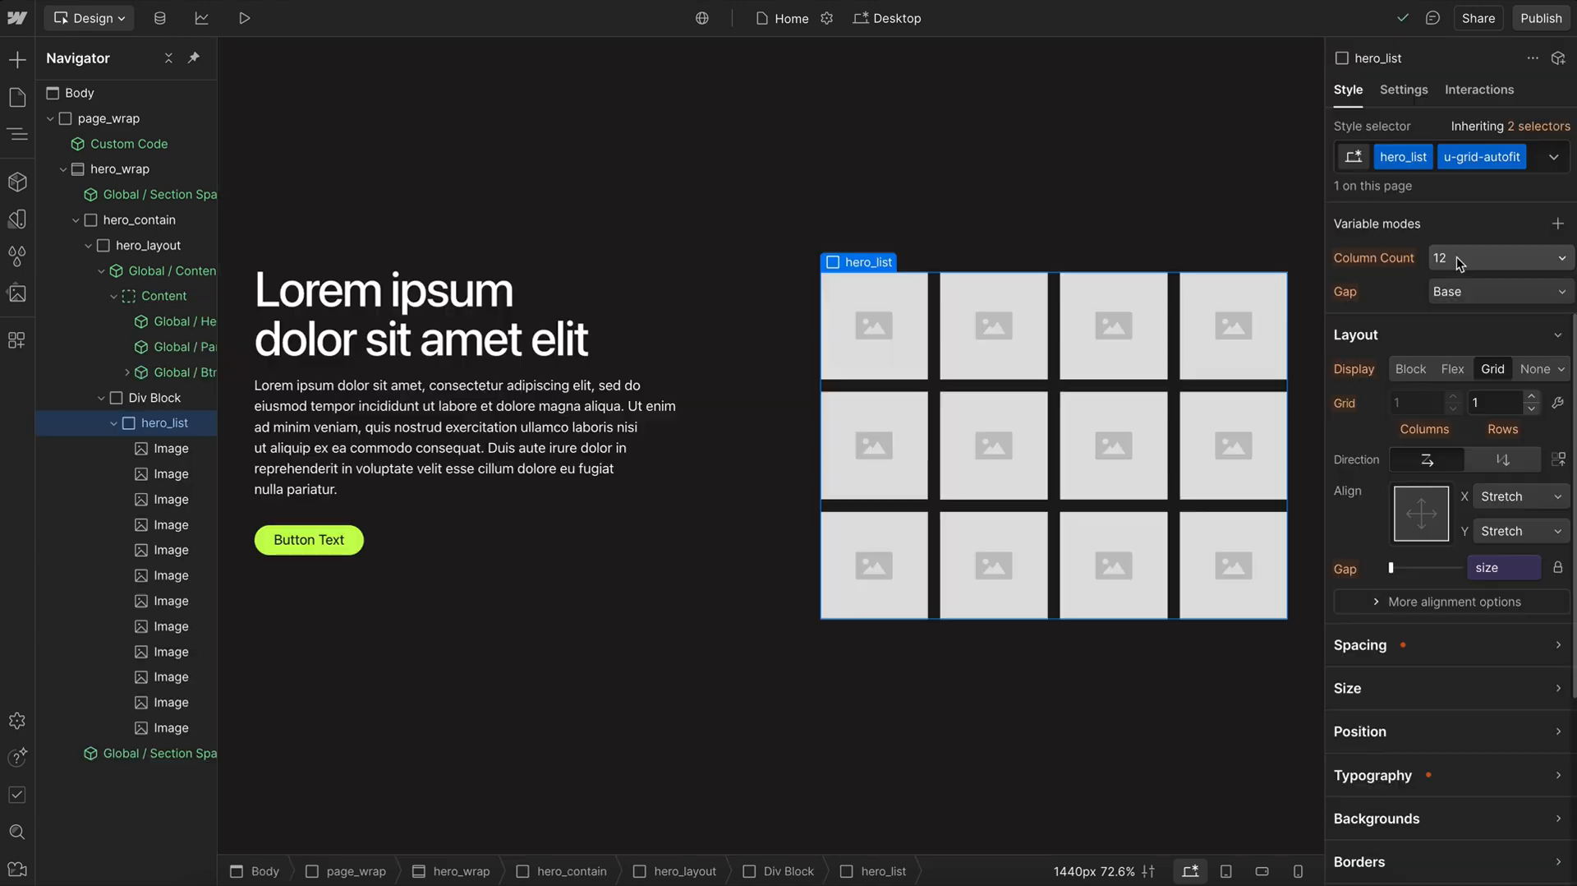
left_click(1498, 258)
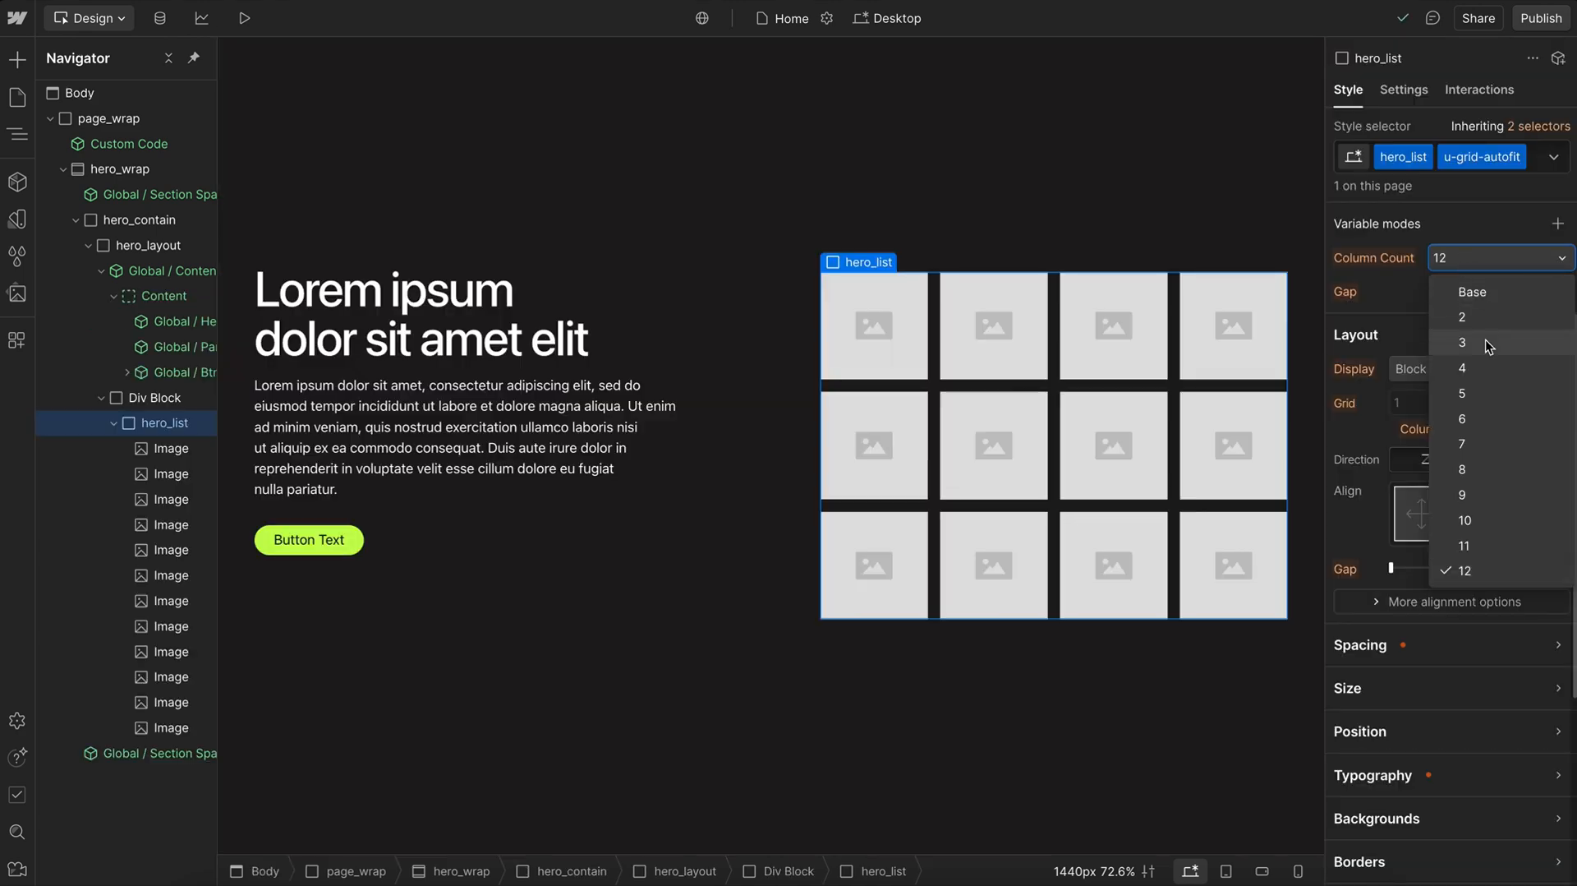
left_click(1462, 343)
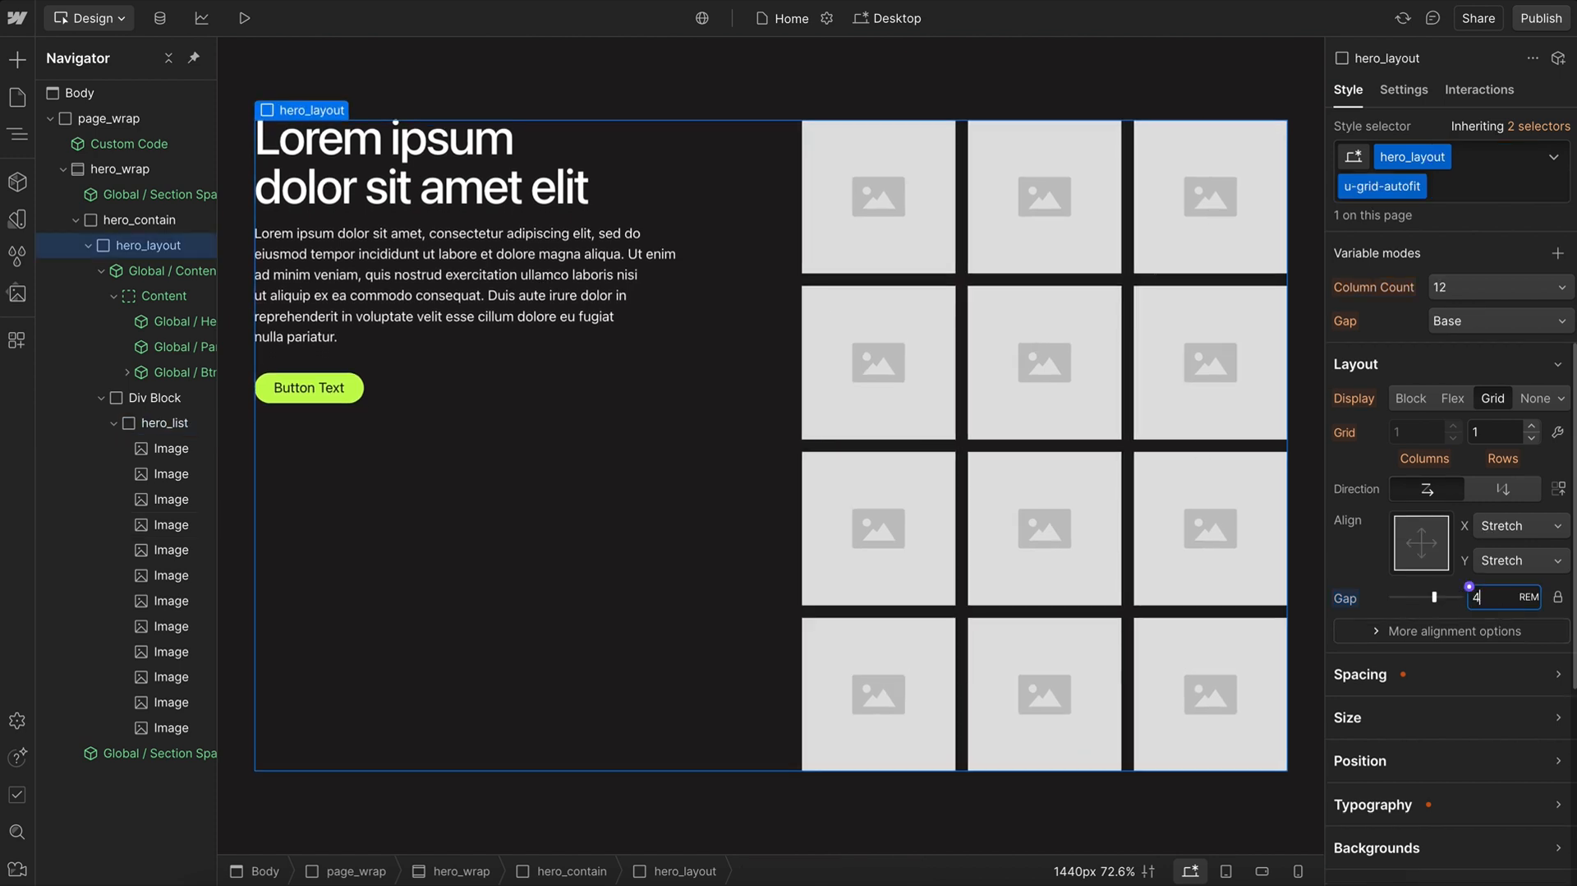
type("0")
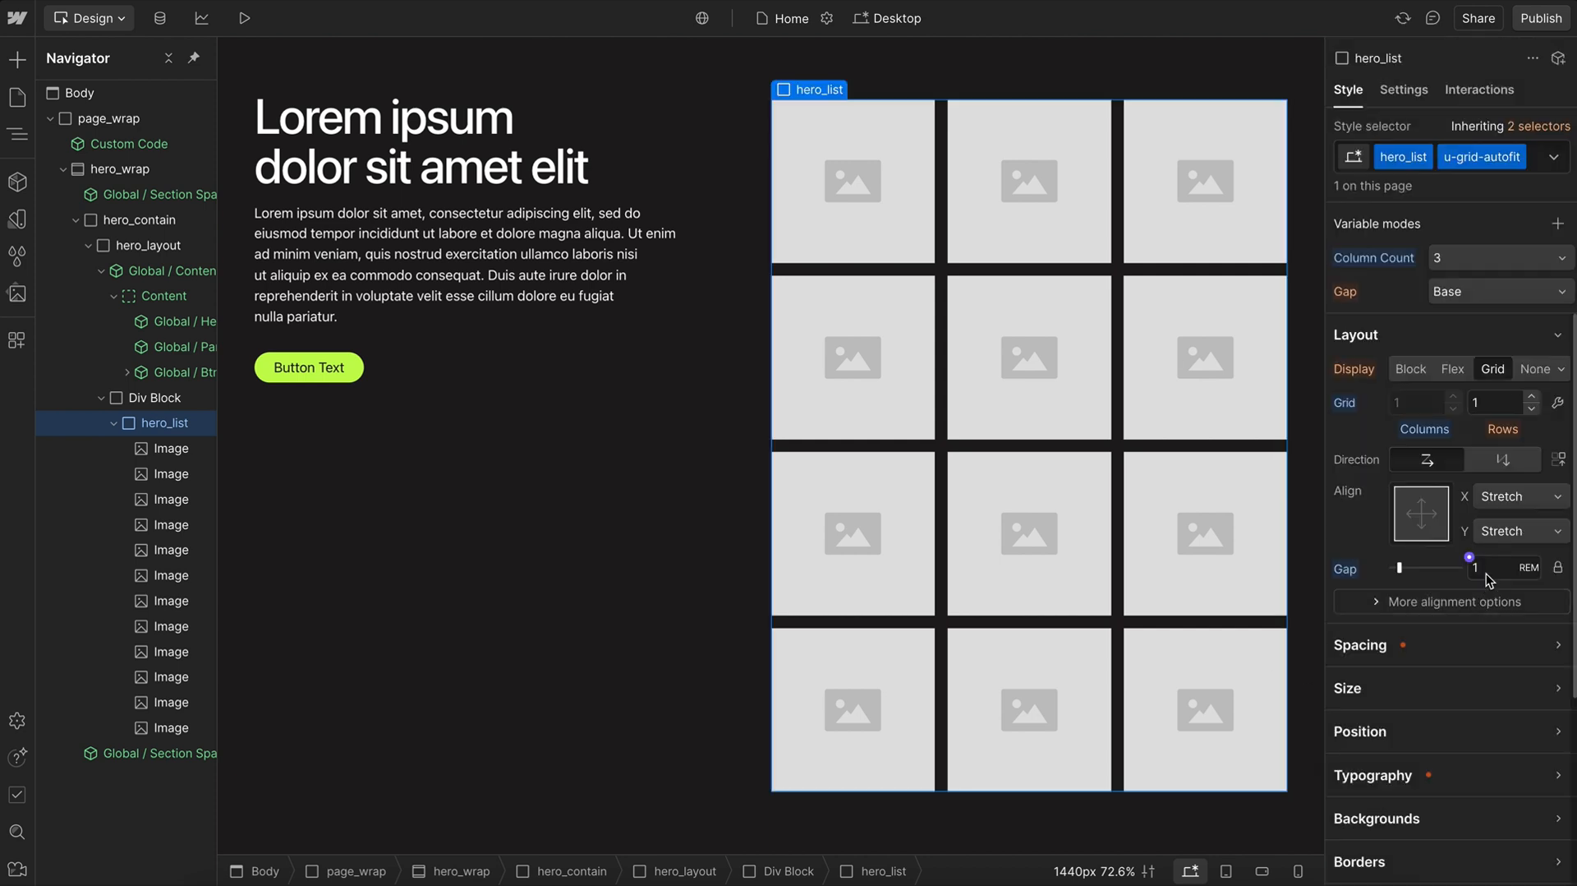
- Clear the typed REM gap value so hero_list's gap links to the size variable
type("2")
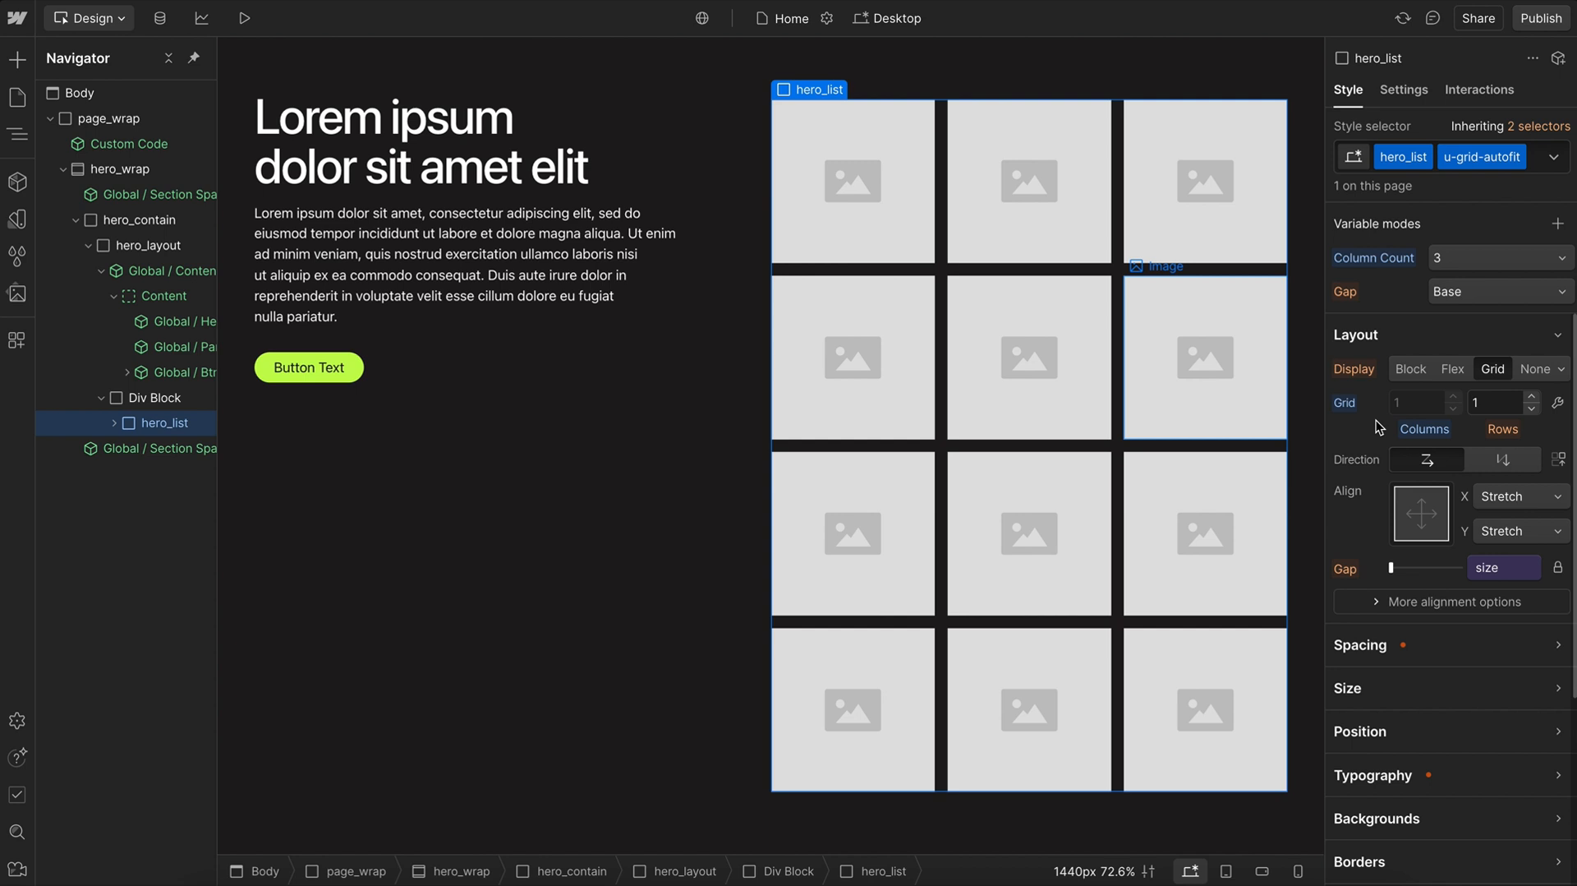
mouse_move(1385, 576)
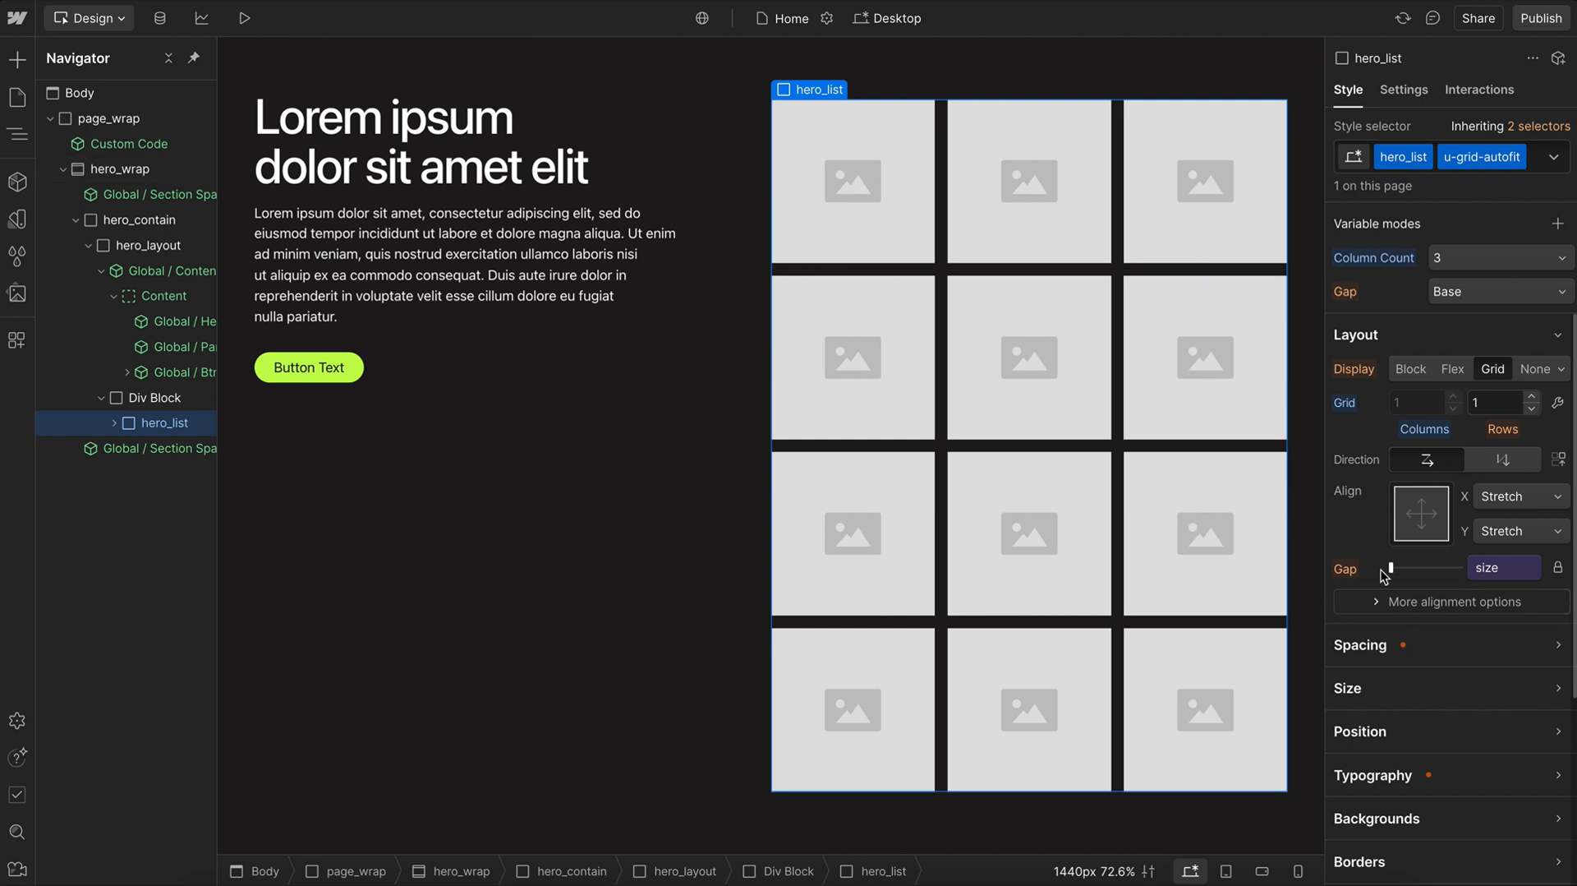
- Try Gap mode 8, then 1, and give rows a separate larger REM gap
left_click(1498, 292)
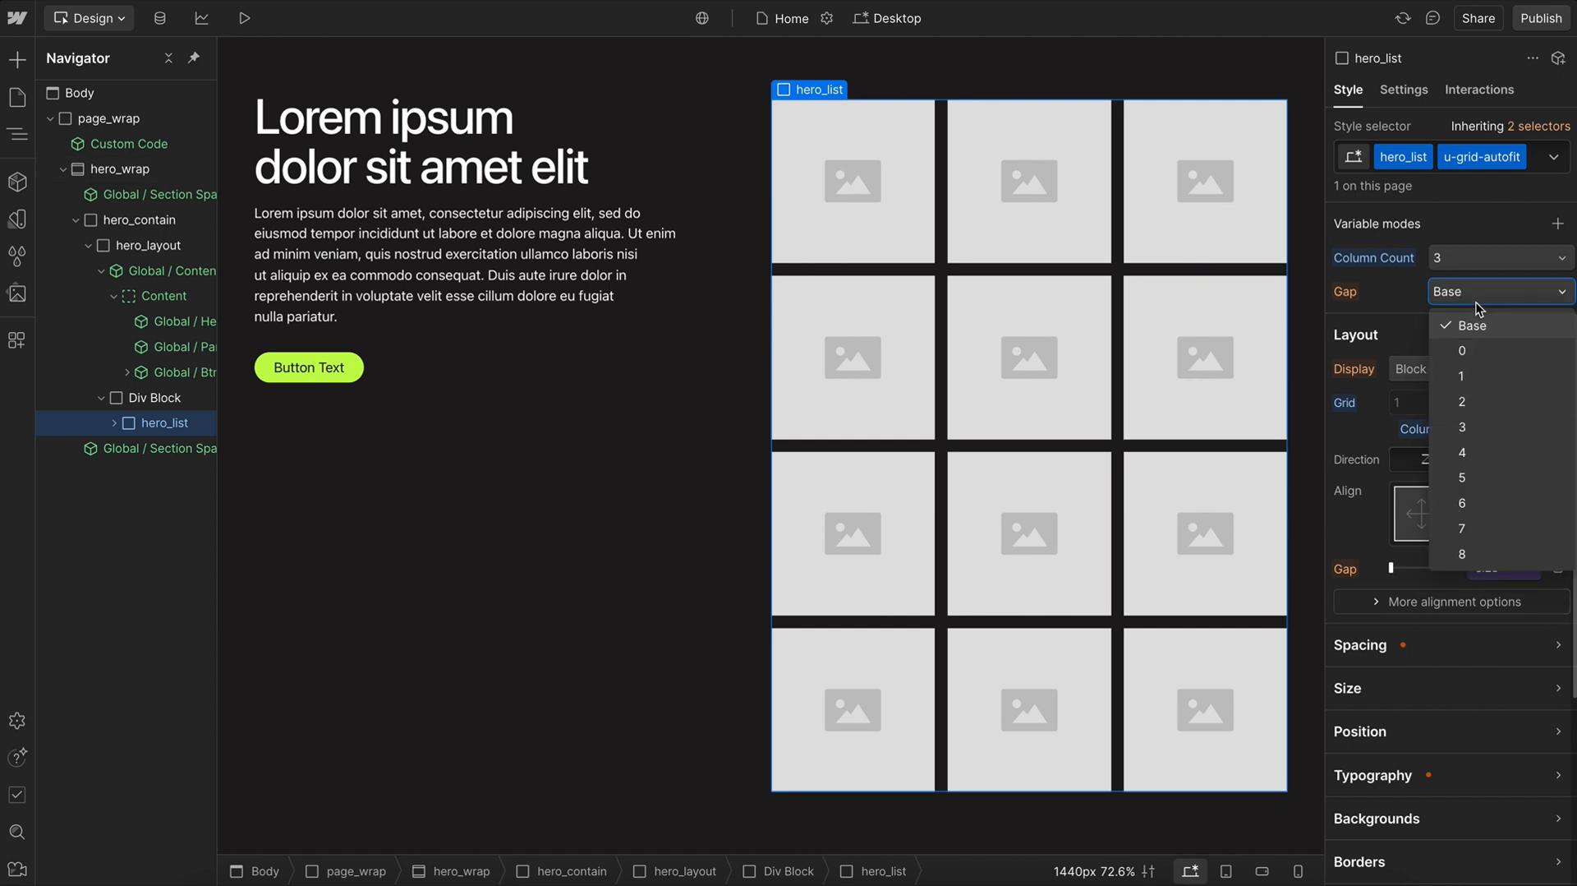
left_click(1461, 553)
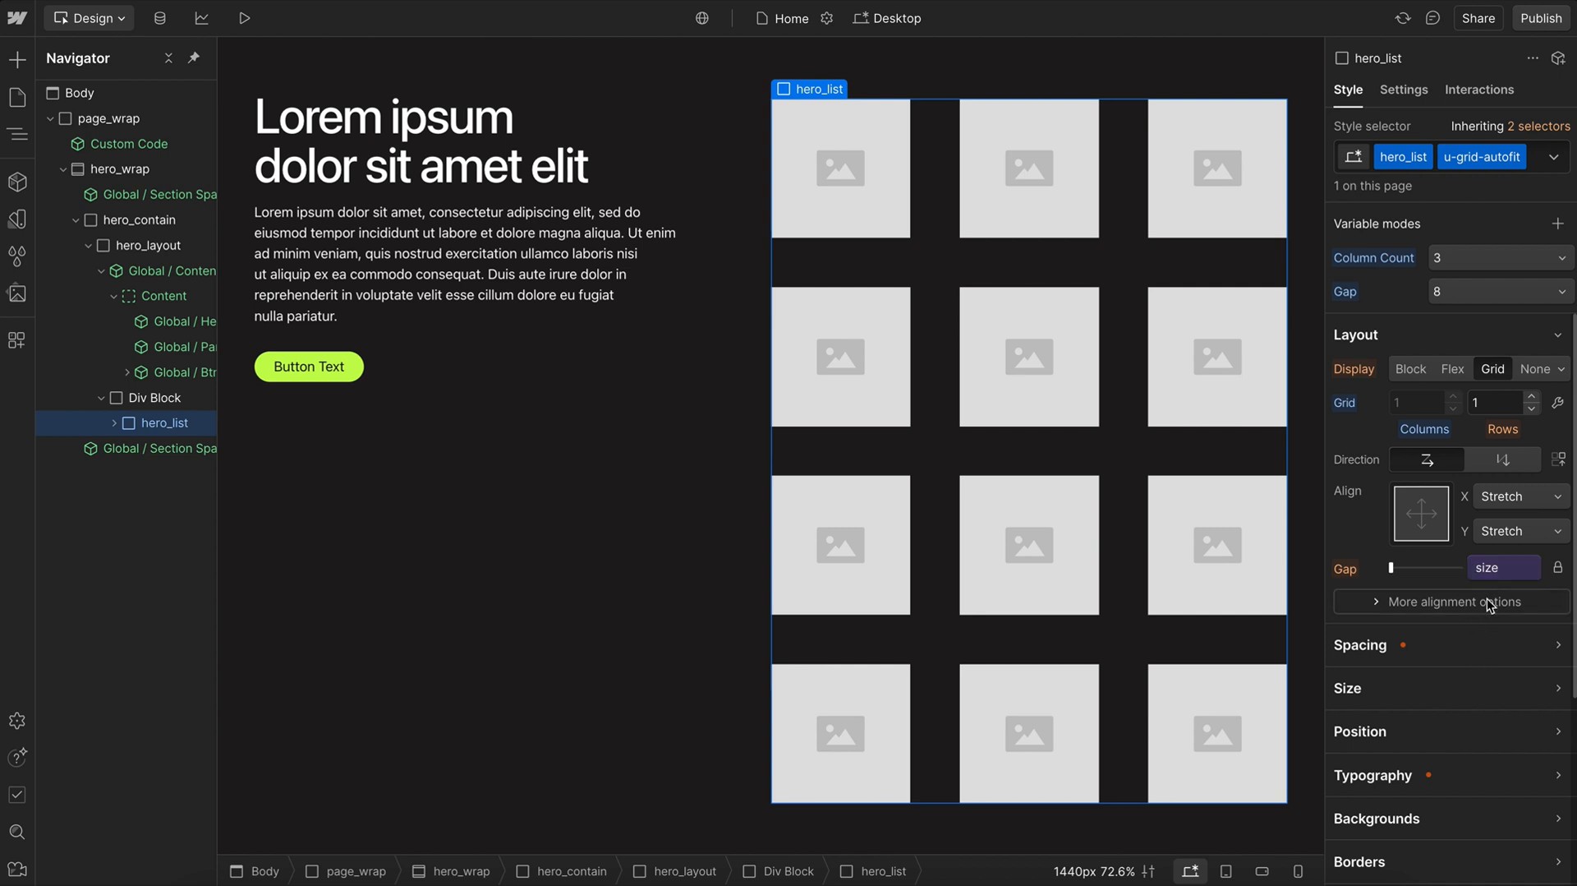
mouse_move(1451, 744)
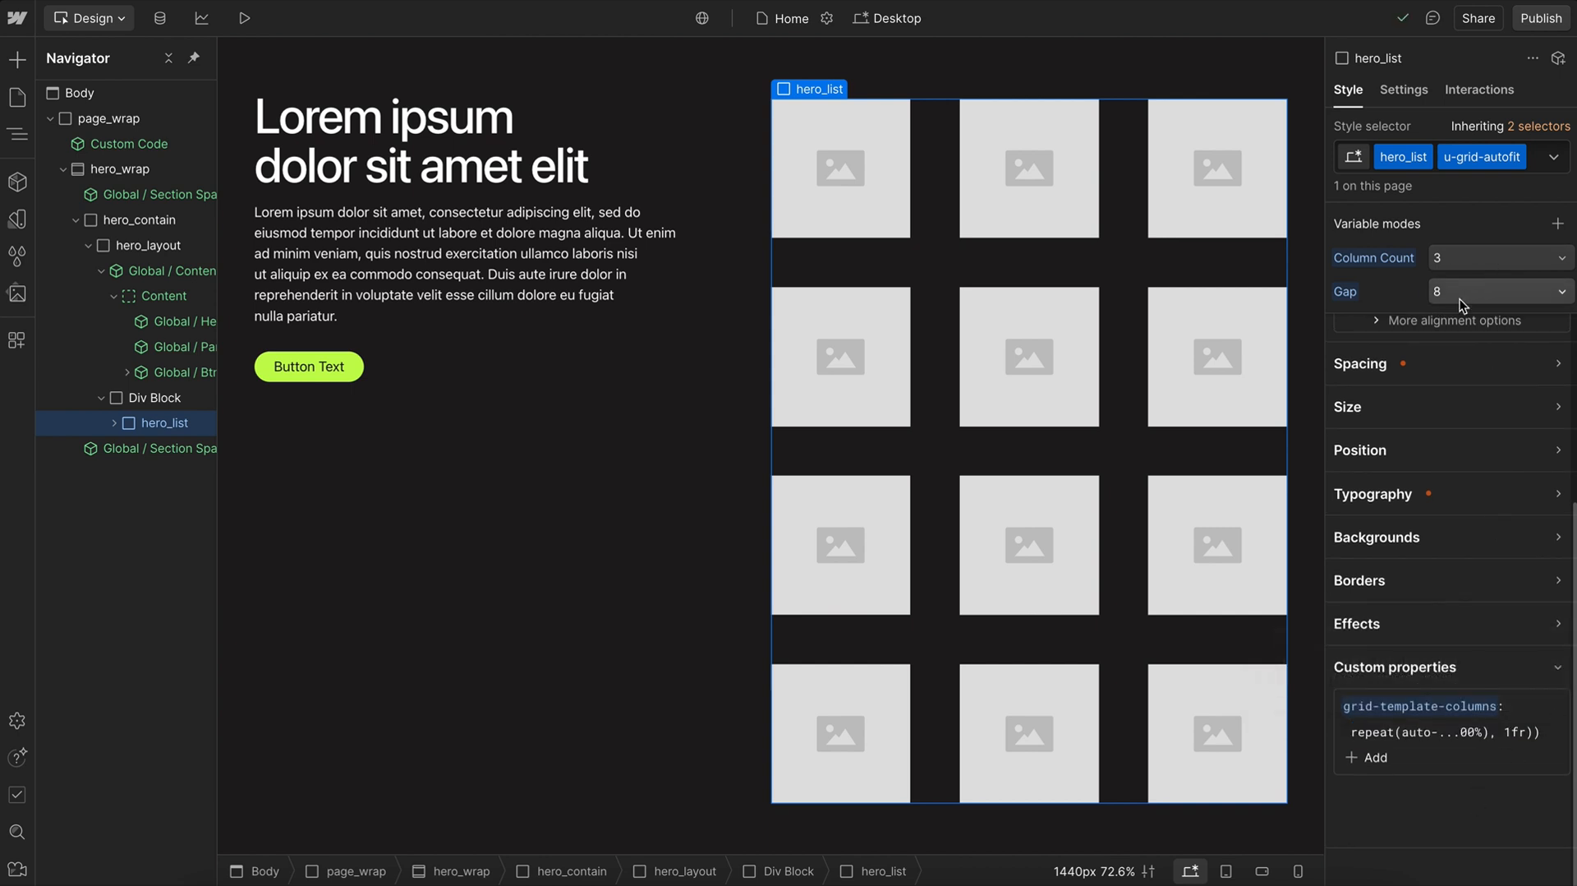
type("0")
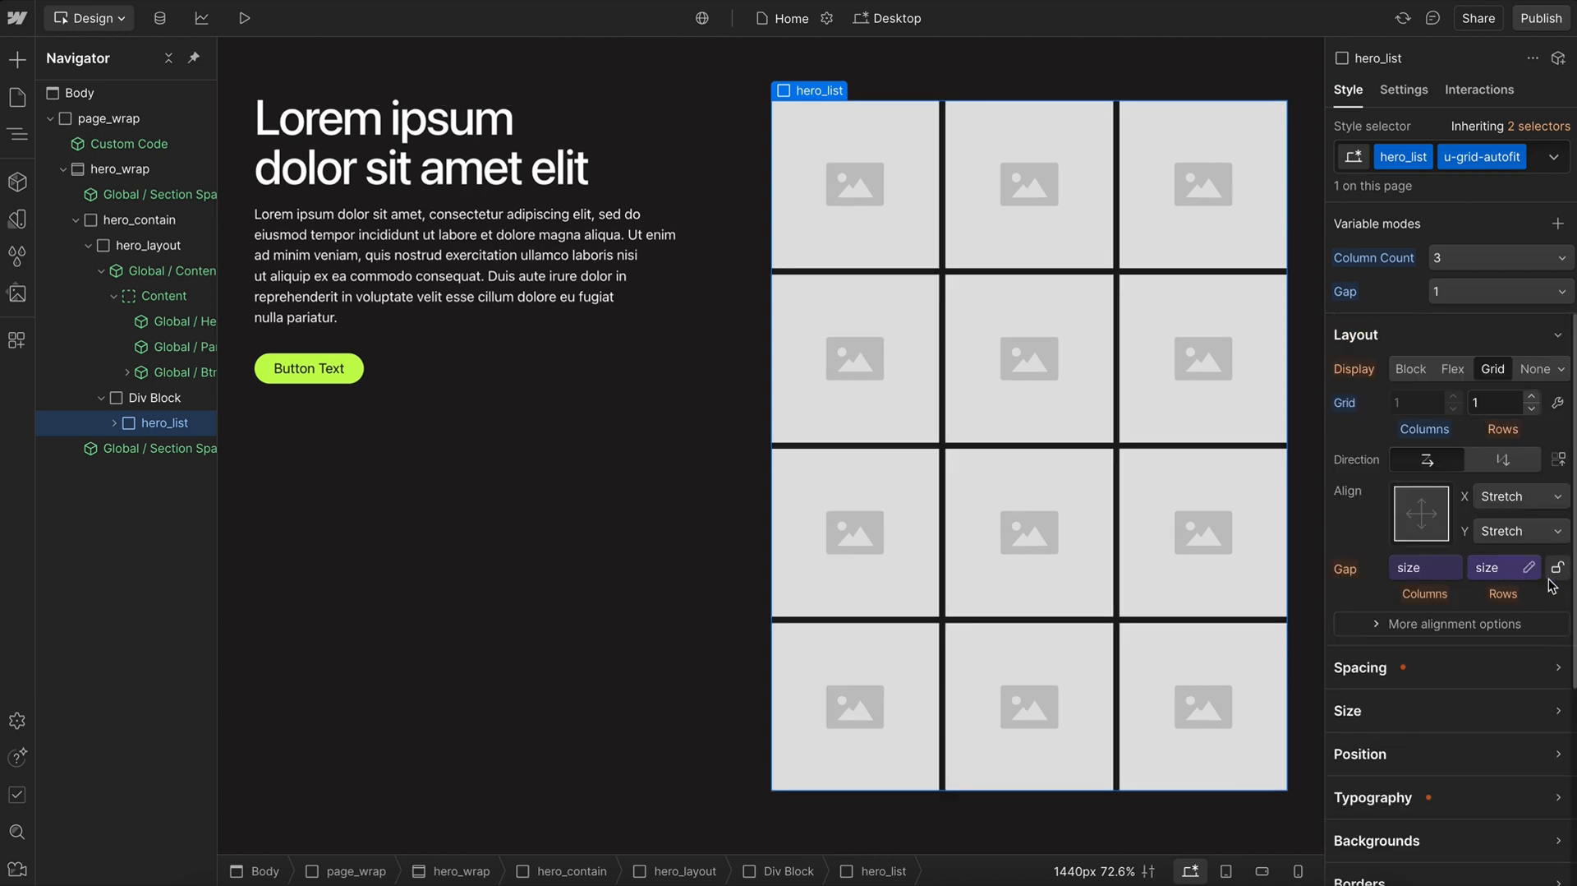
left_click(1488, 567)
type("3")
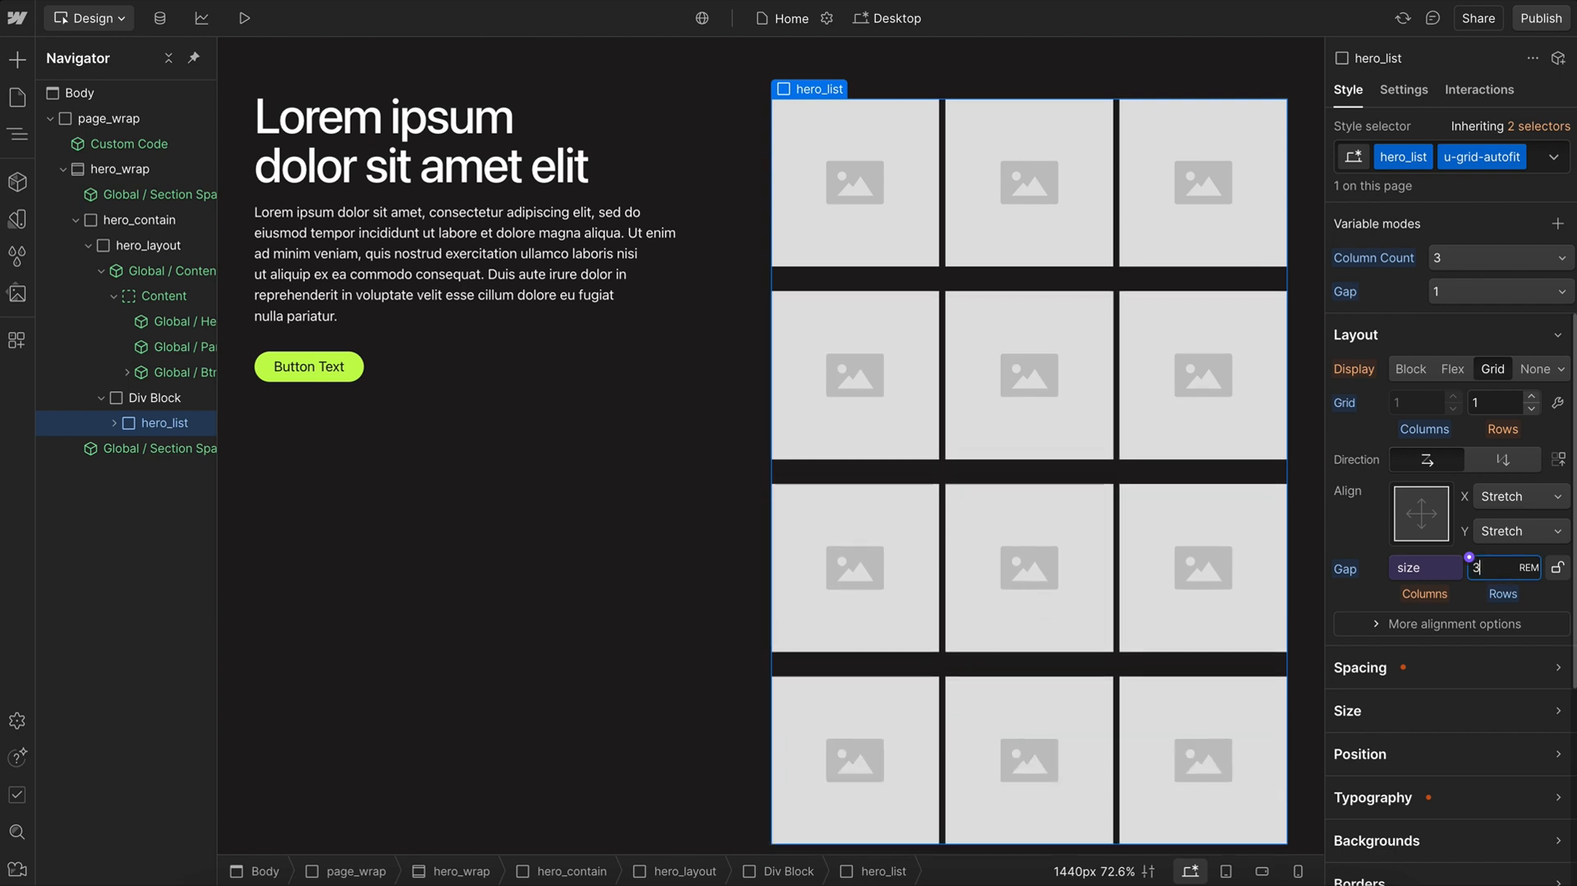
type("5")
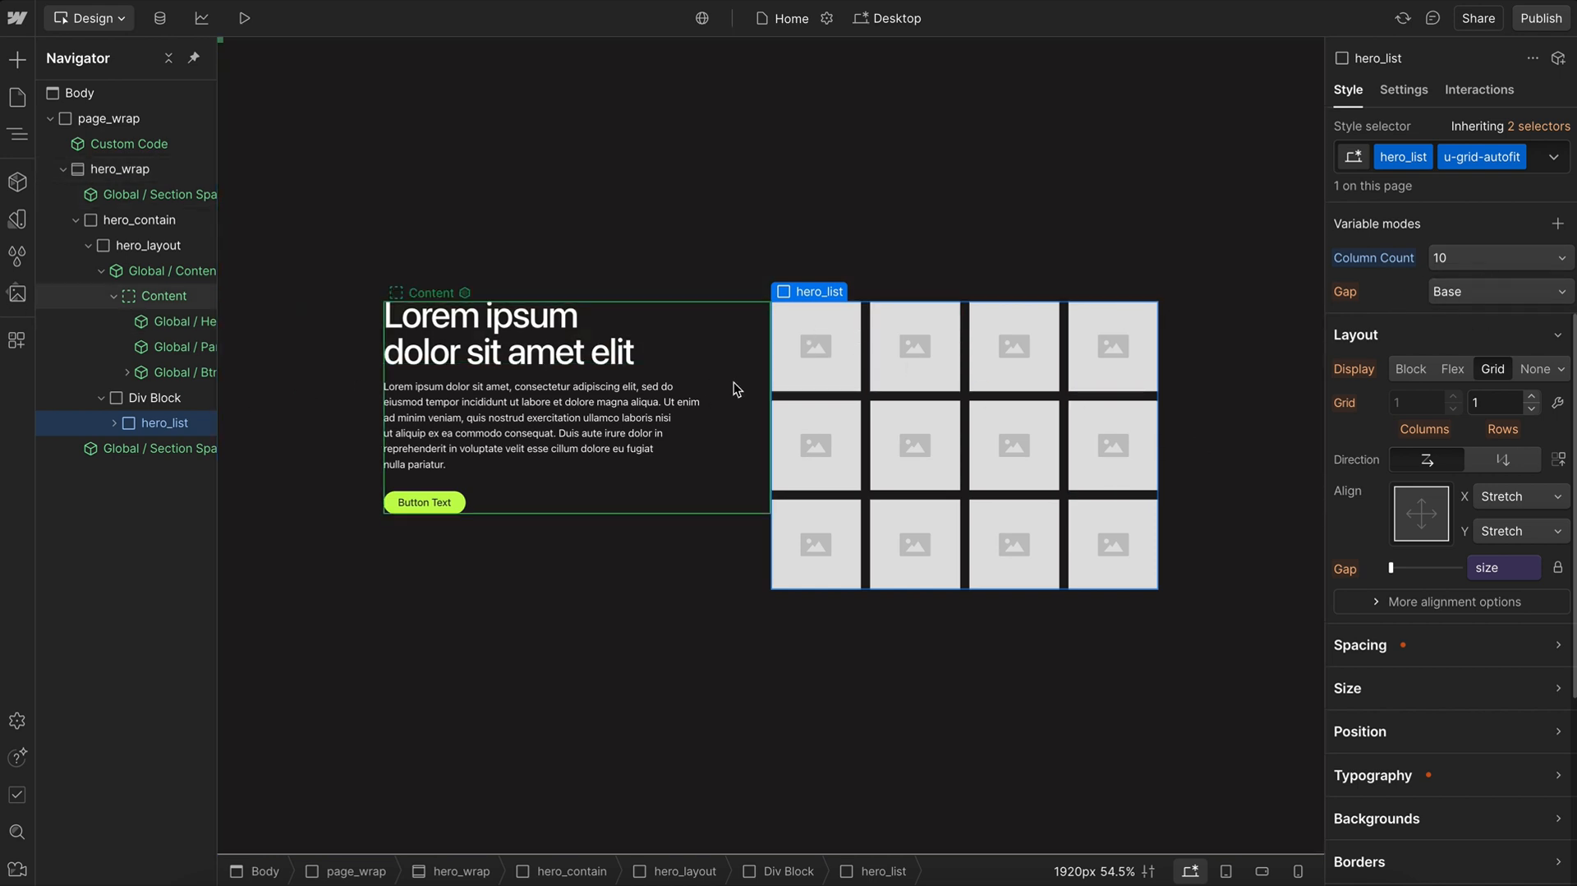
- Apply the grid-template-columns edit so ten narrow cards fill hero_list's first row
scroll("down", 3)
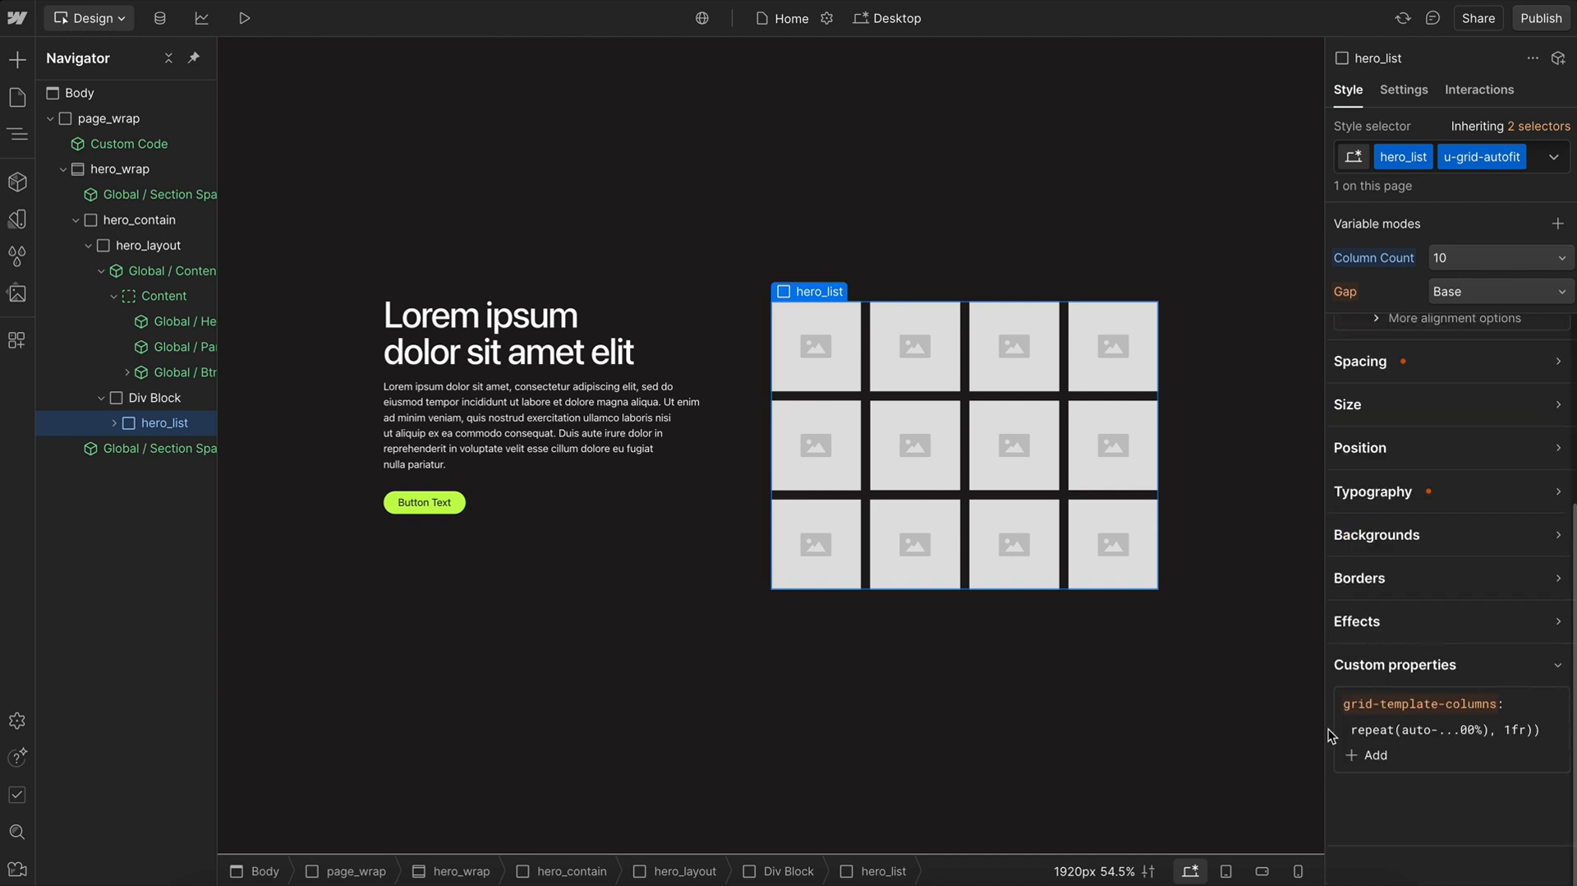
left_click(1444, 730)
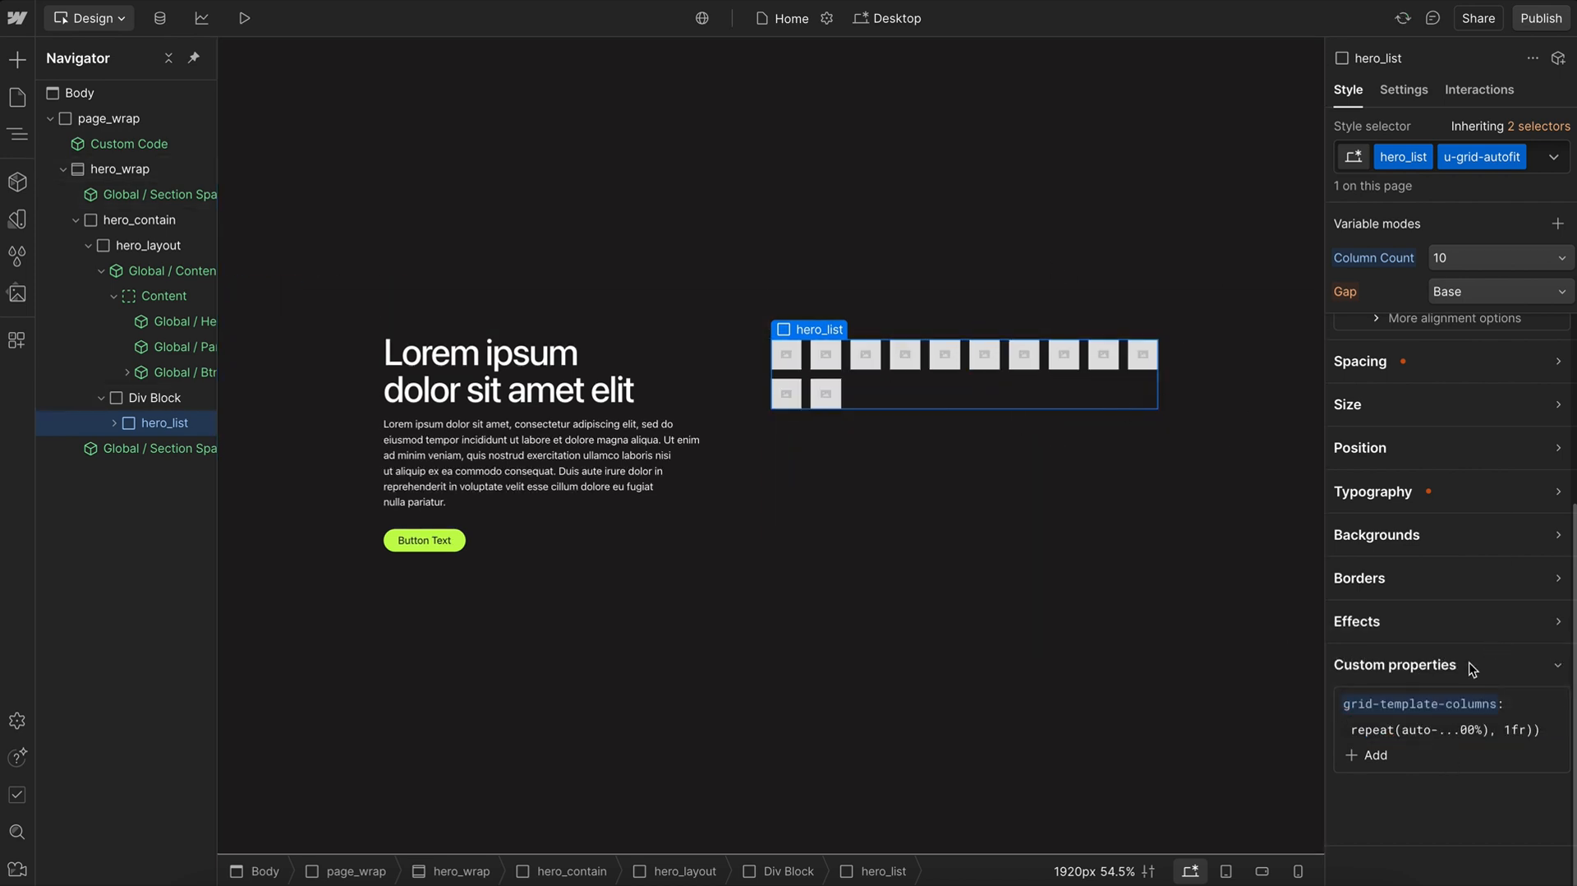
- Inspect the Column Count and Gap collections' modes in the Variables panel
left_click(17, 219)
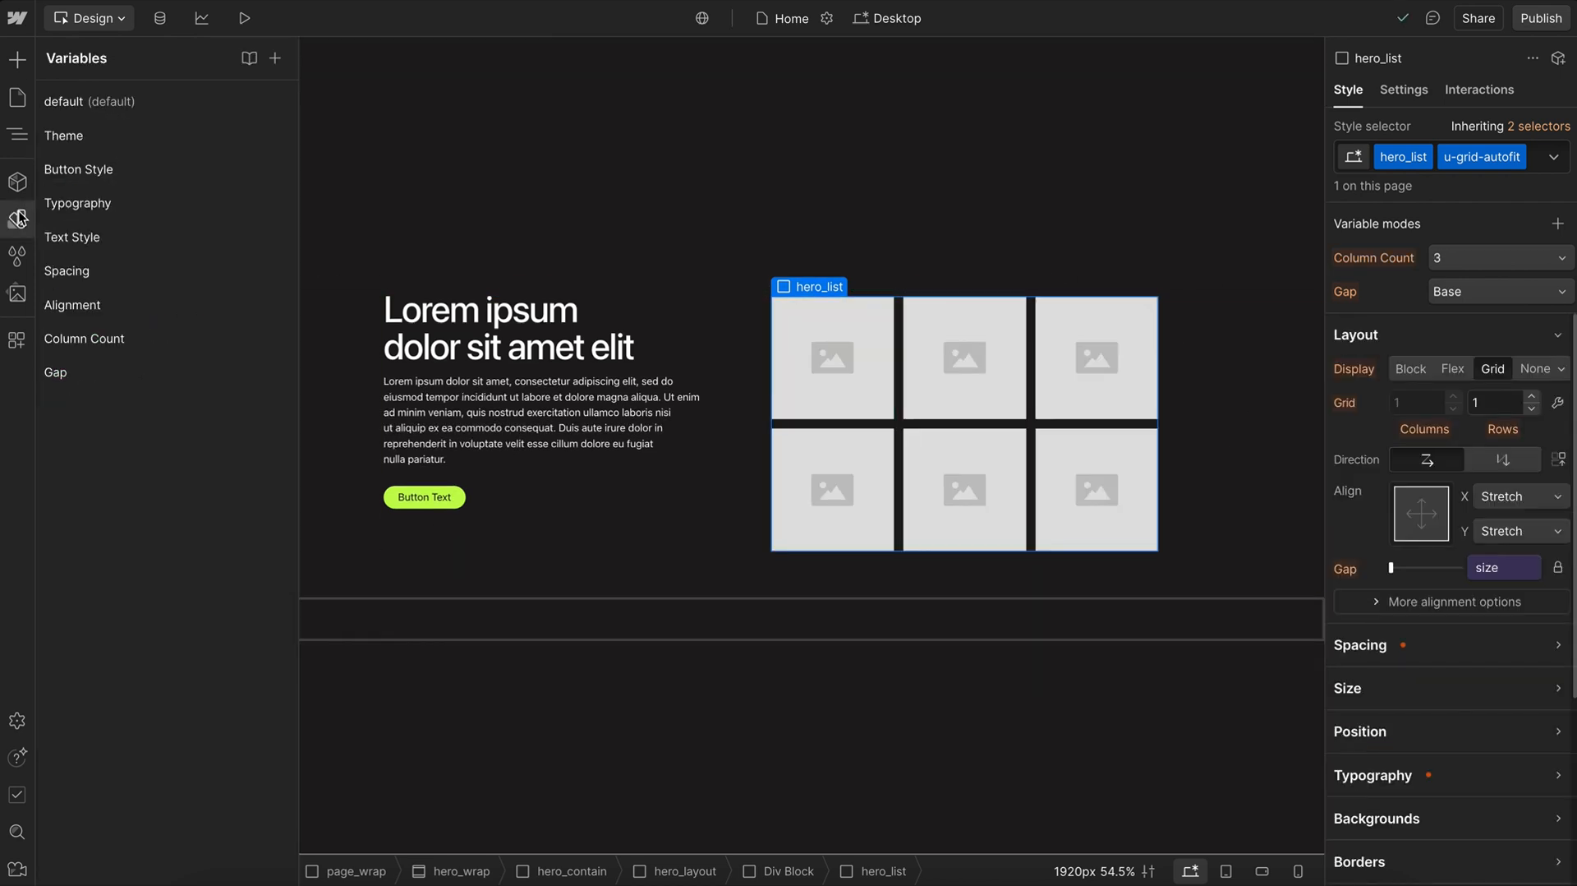
left_click(84, 339)
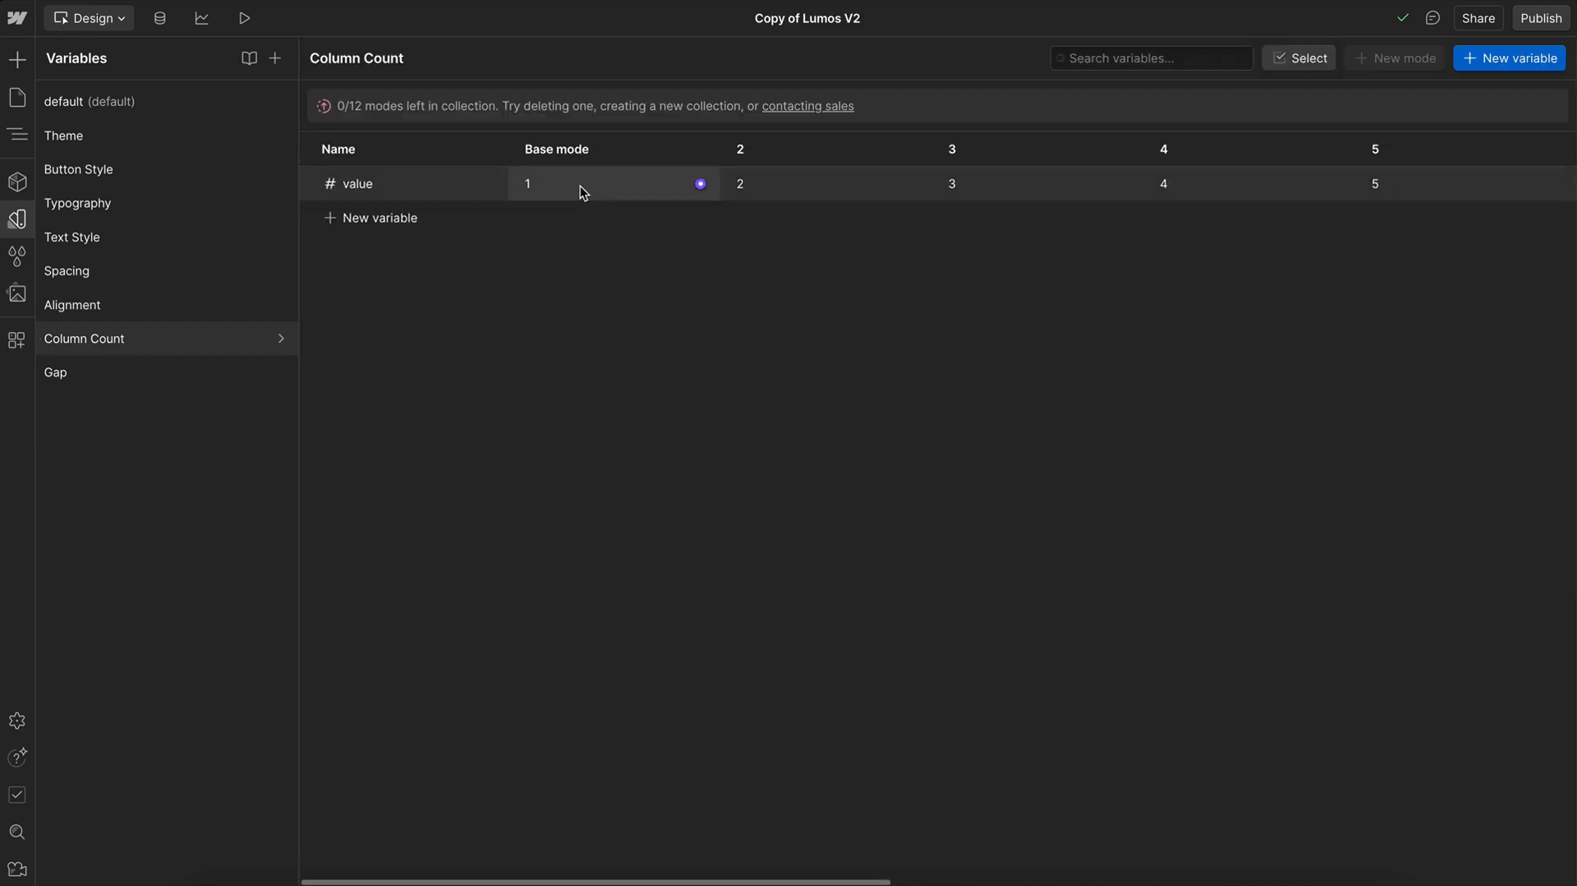
scroll("right", 3)
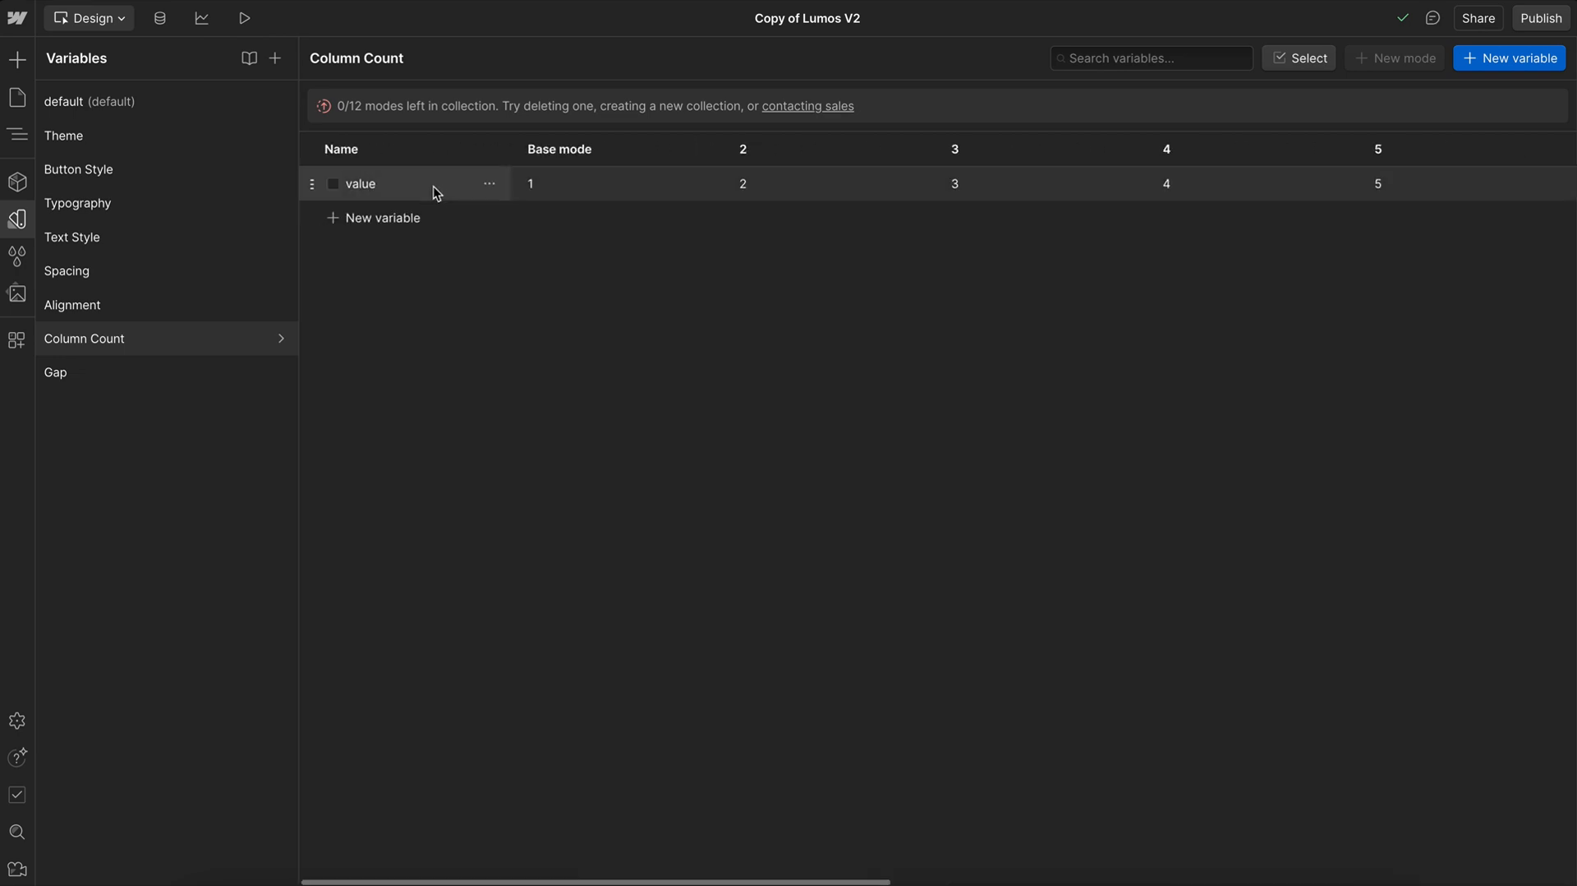
left_click(55, 372)
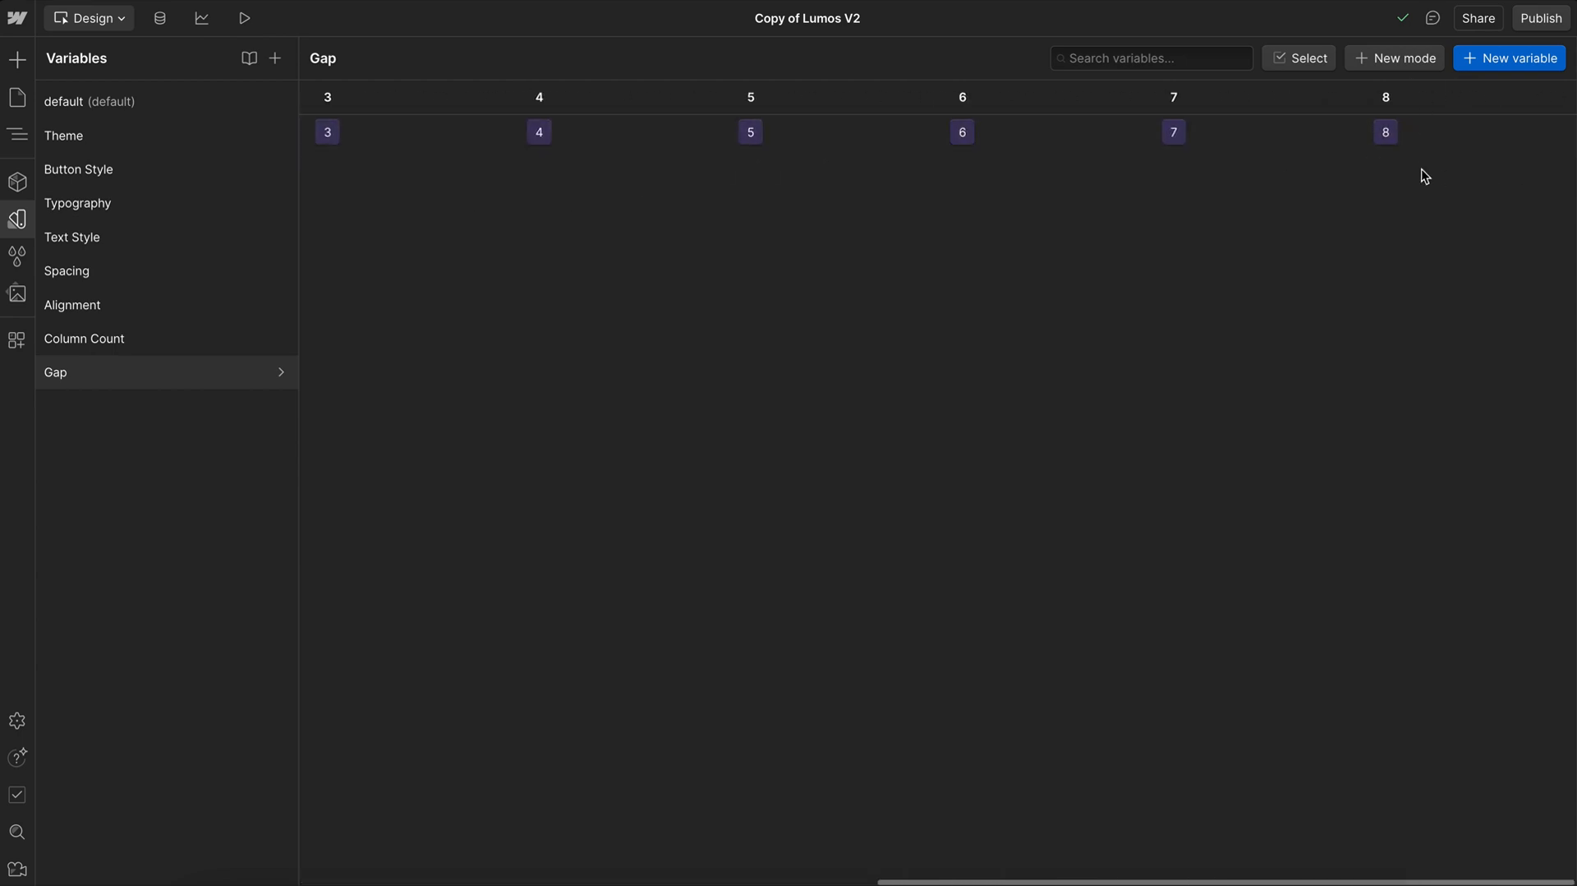
mouse_move(1414, 169)
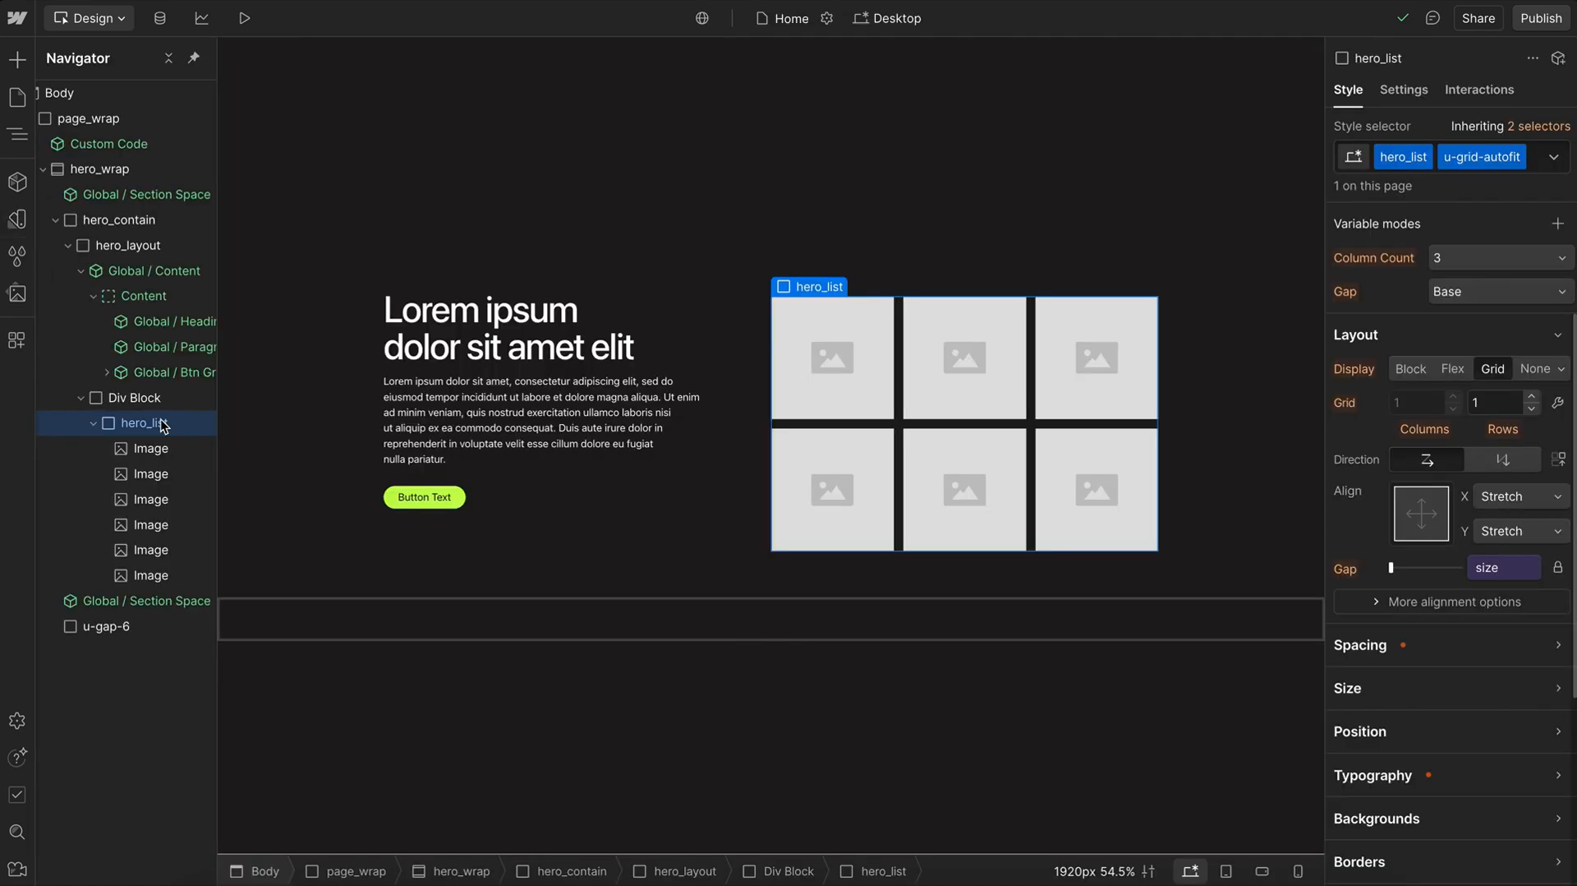
- Select the u-gap-6 element, make it a flex container, and check its gap variable
left_click(103, 626)
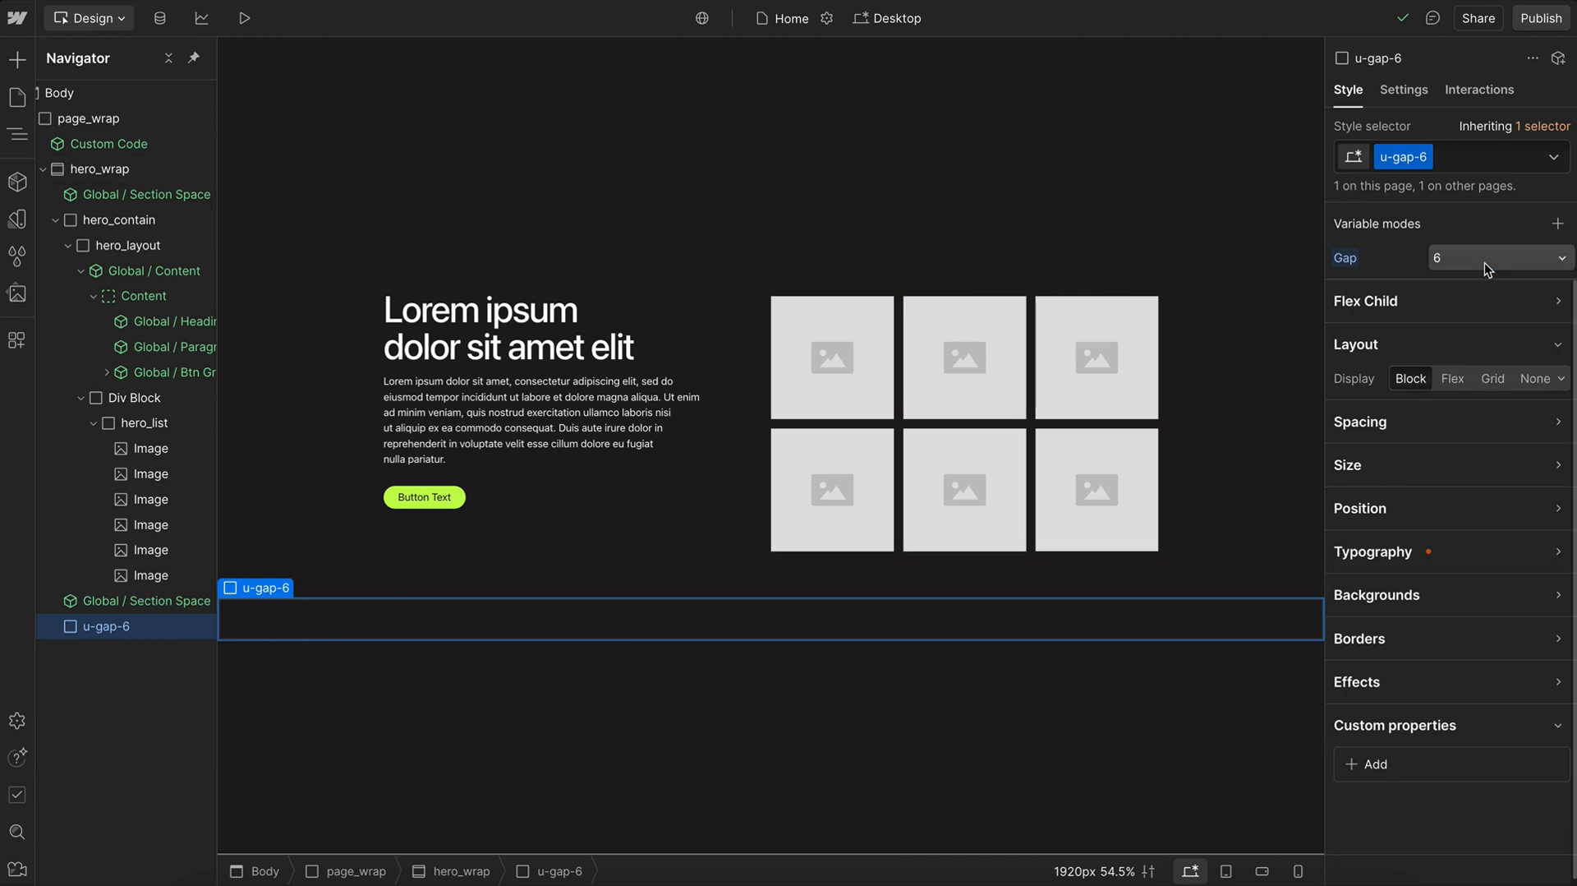
left_click(1452, 378)
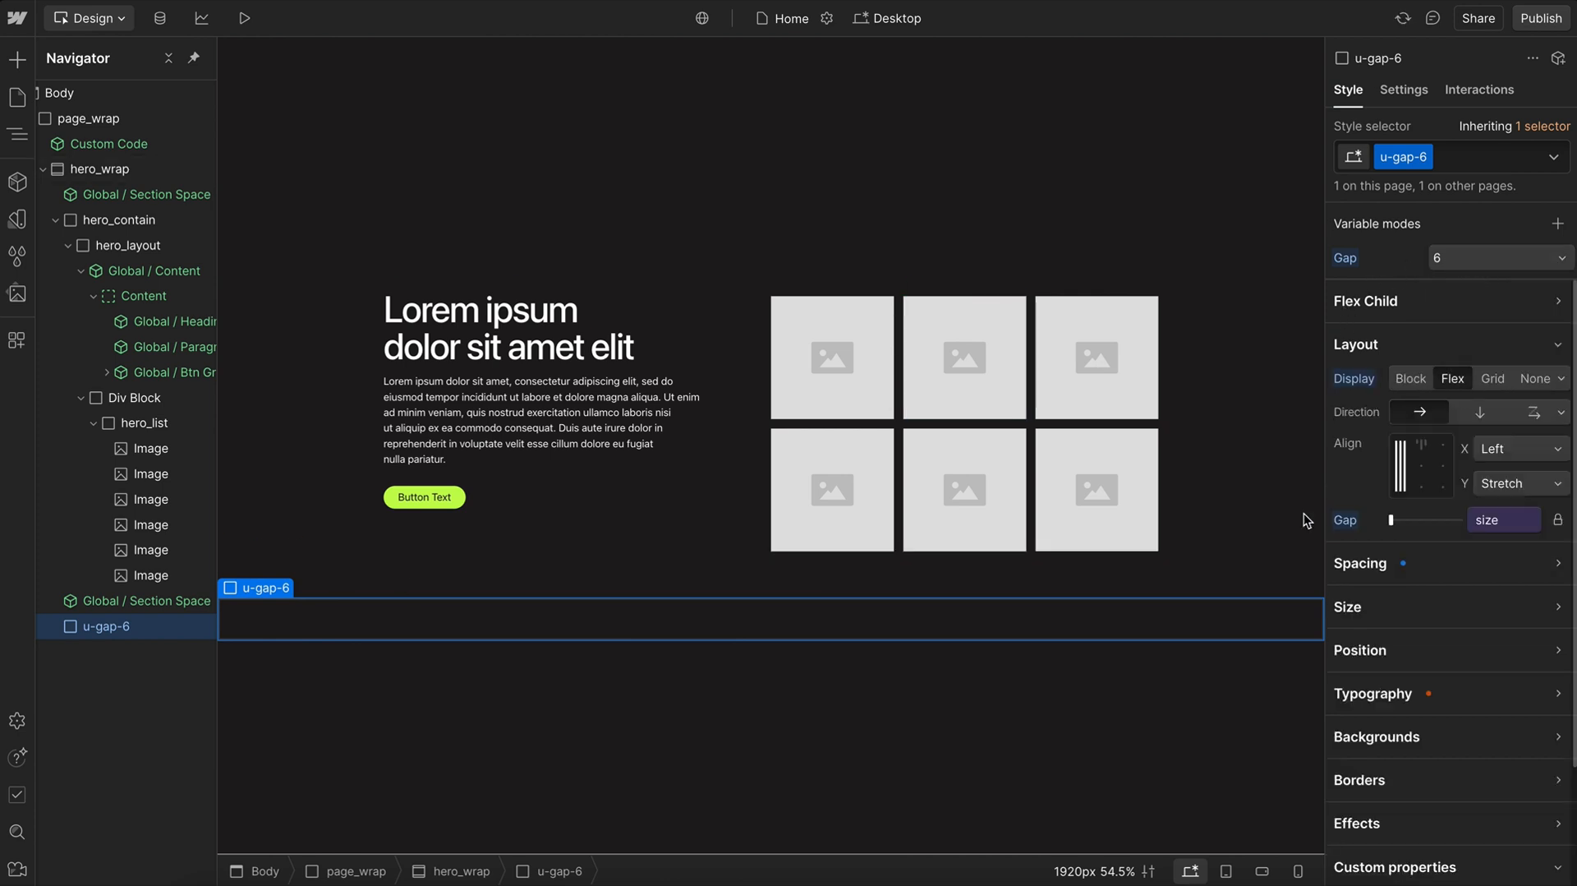
left_click(1504, 519)
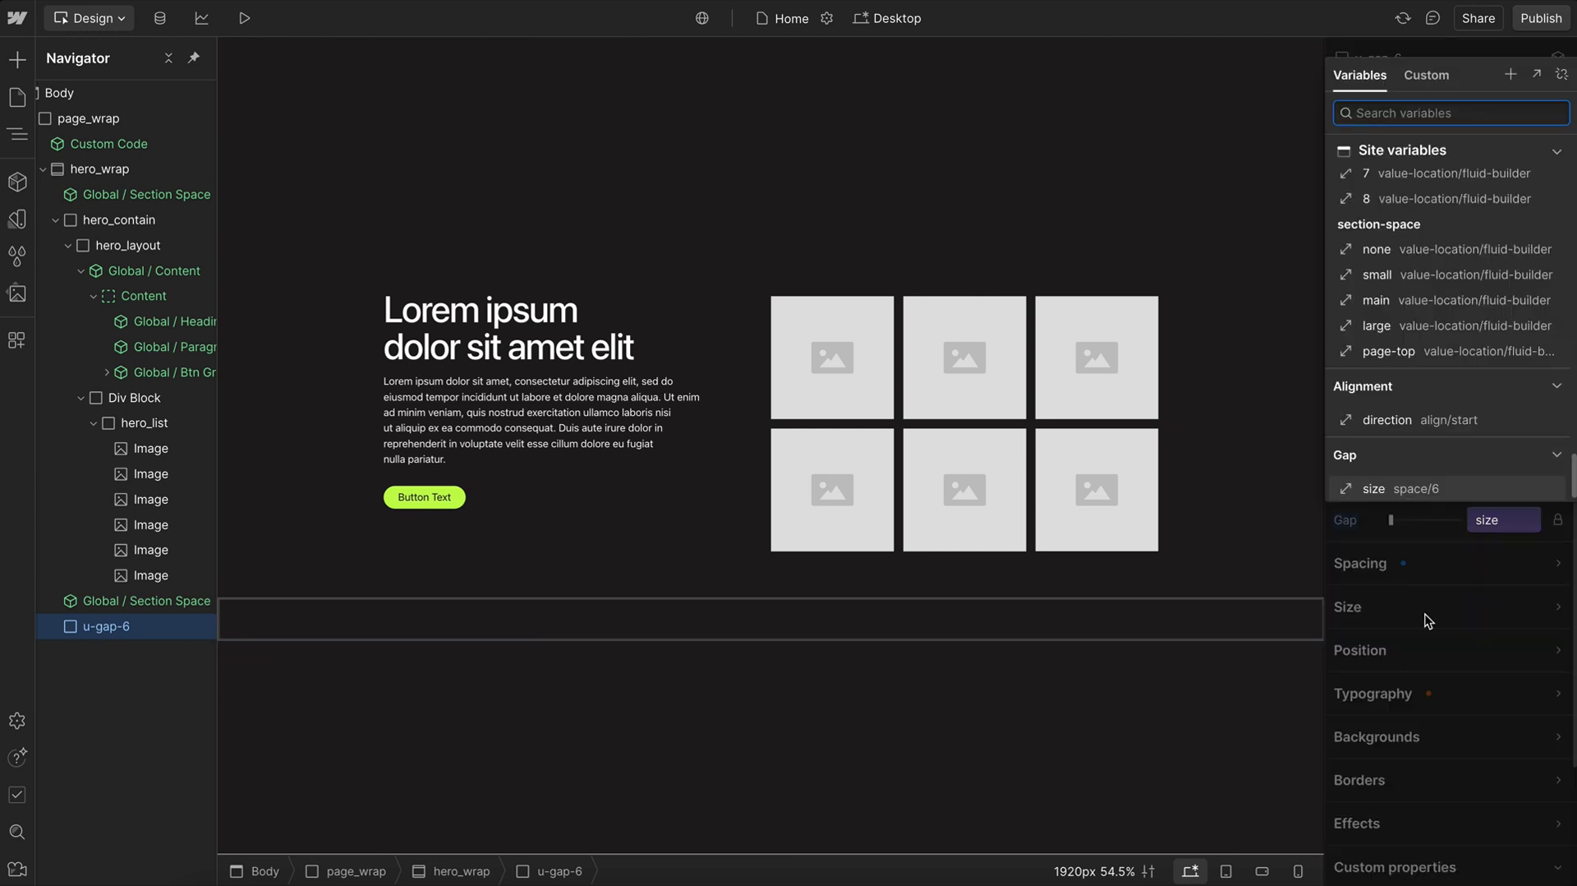
scroll("down", 3)
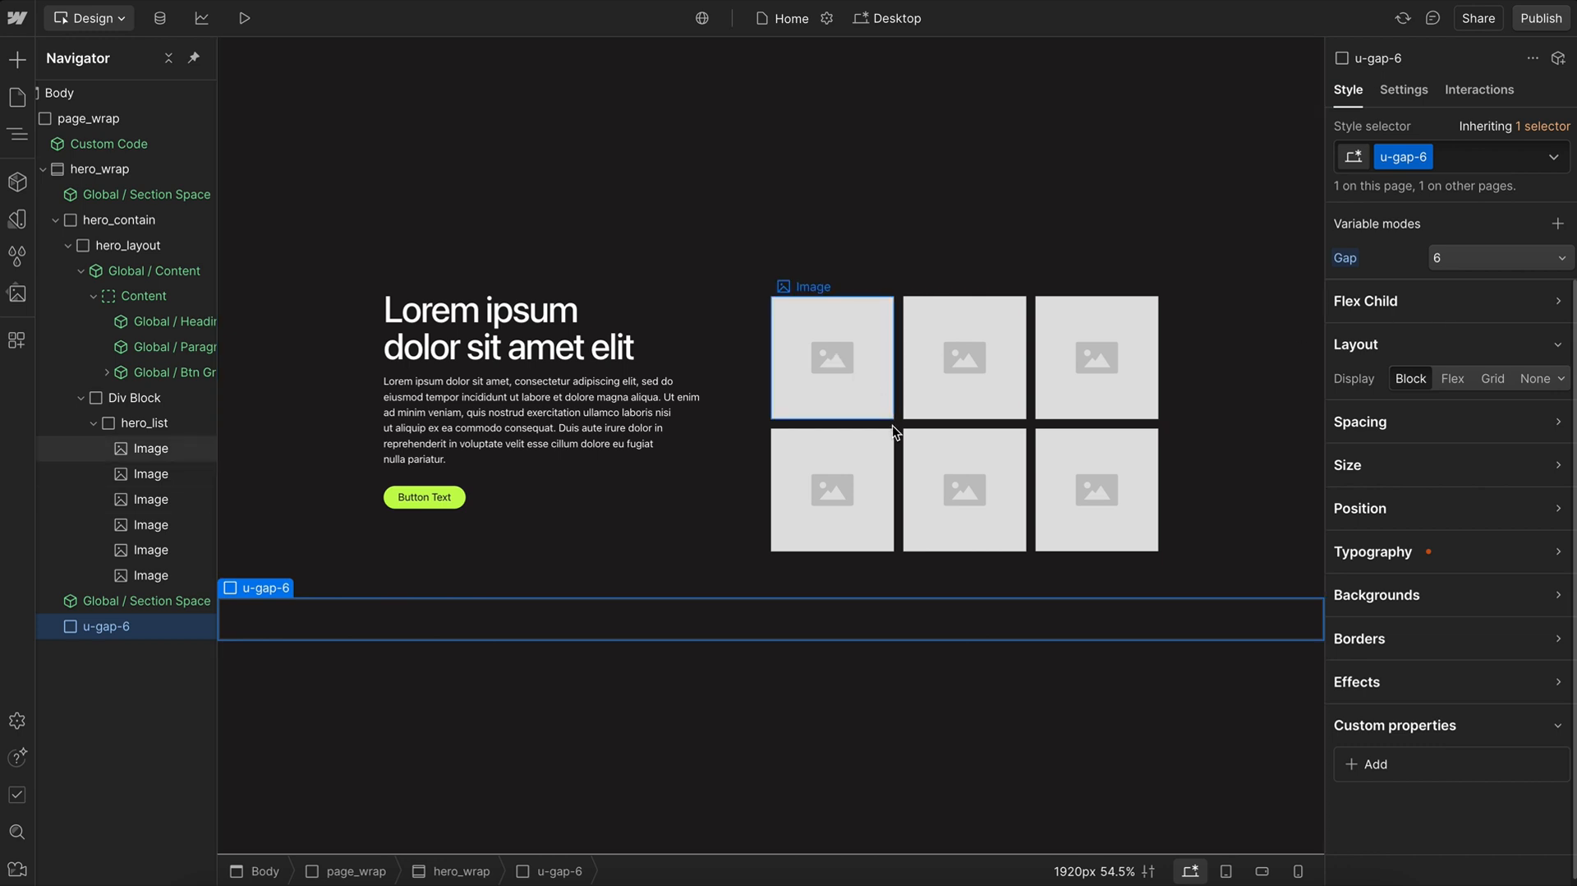
- Add the u-gap-8 combo class to hero_list and preview it at desktop width
left_click(147, 422)
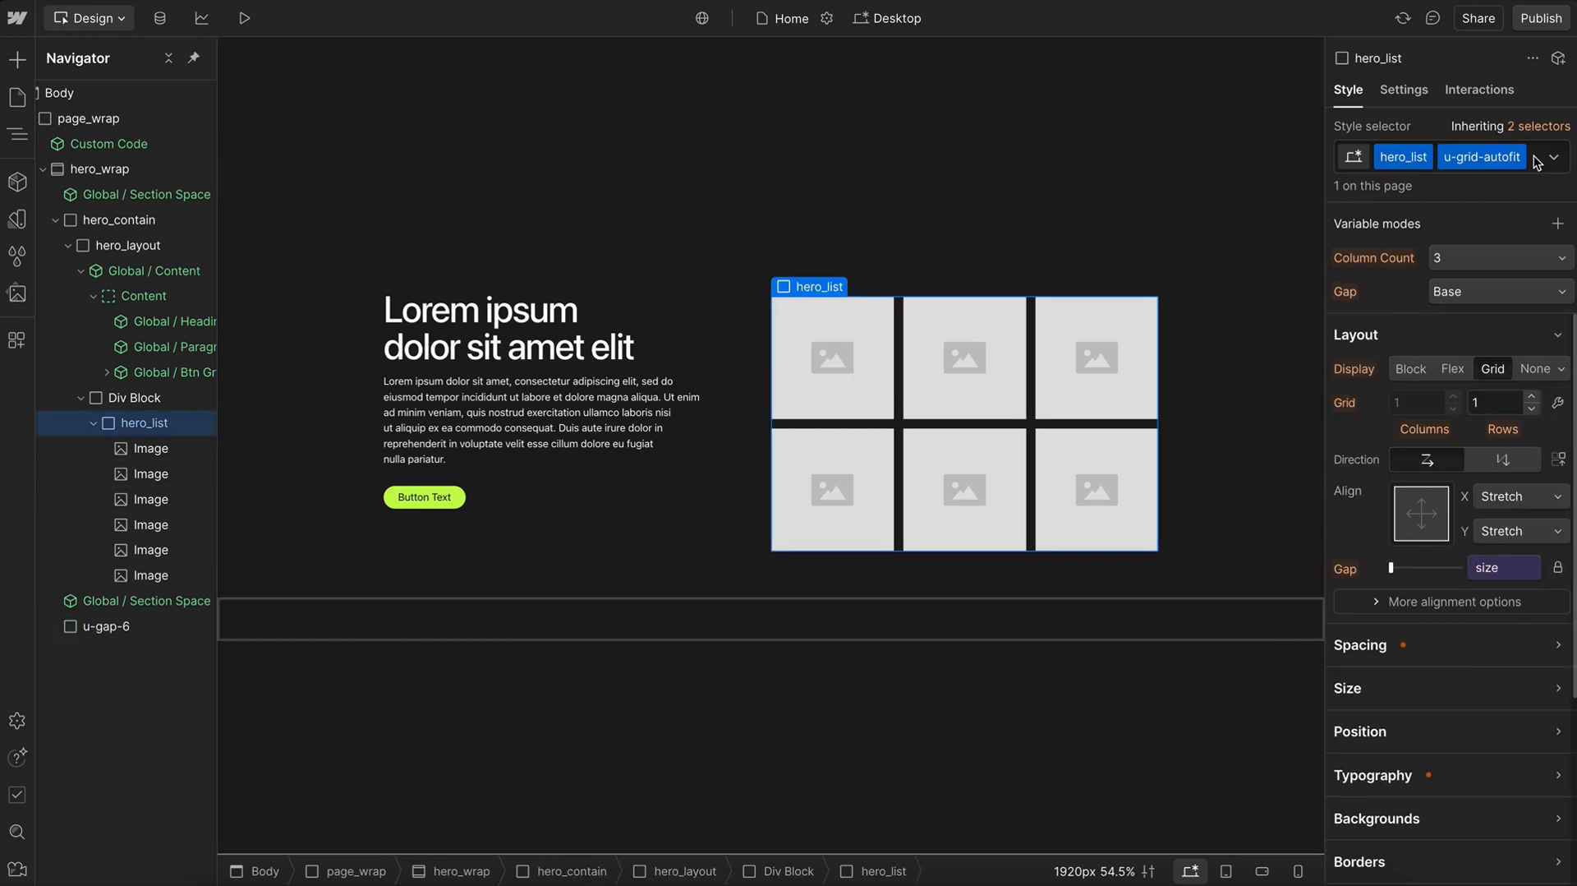
left_click(1481, 157)
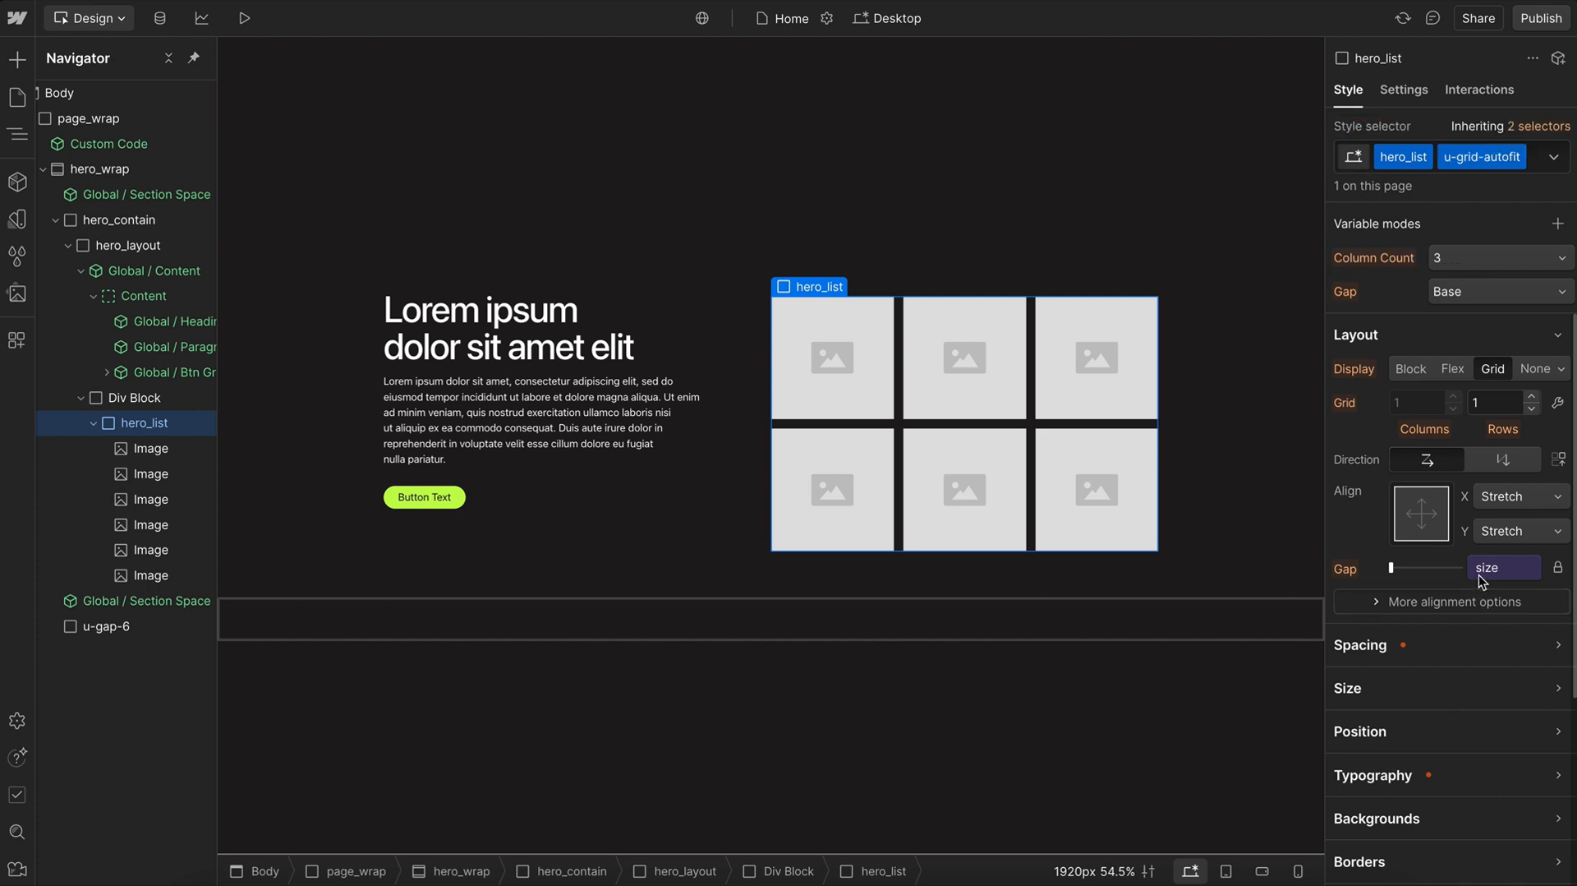
left_click(1550, 157)
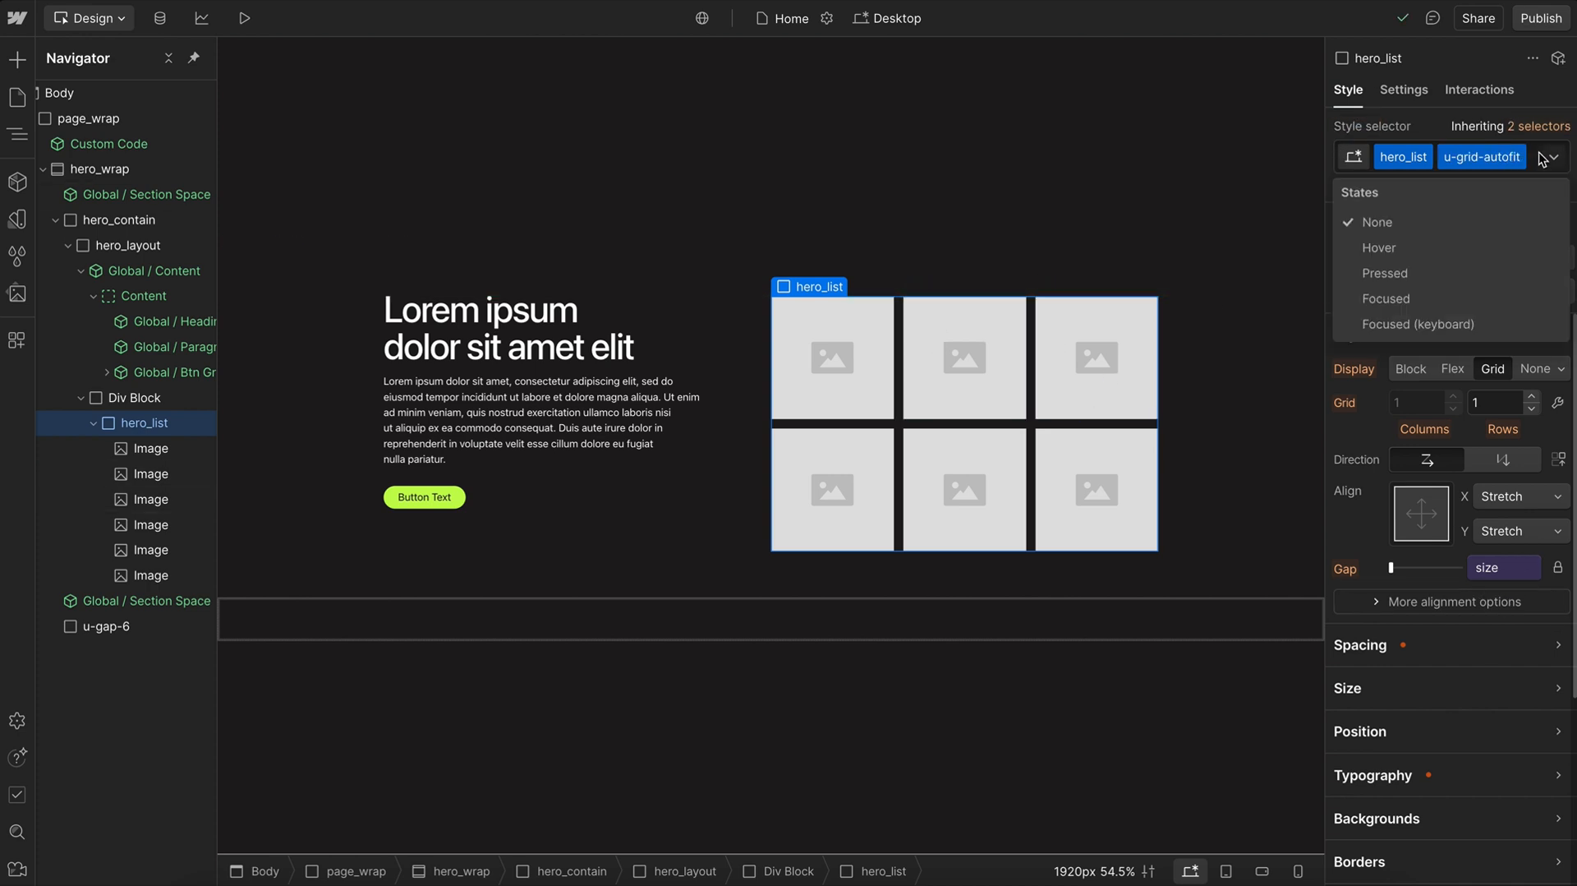
left_click(1550, 158)
type("gap-")
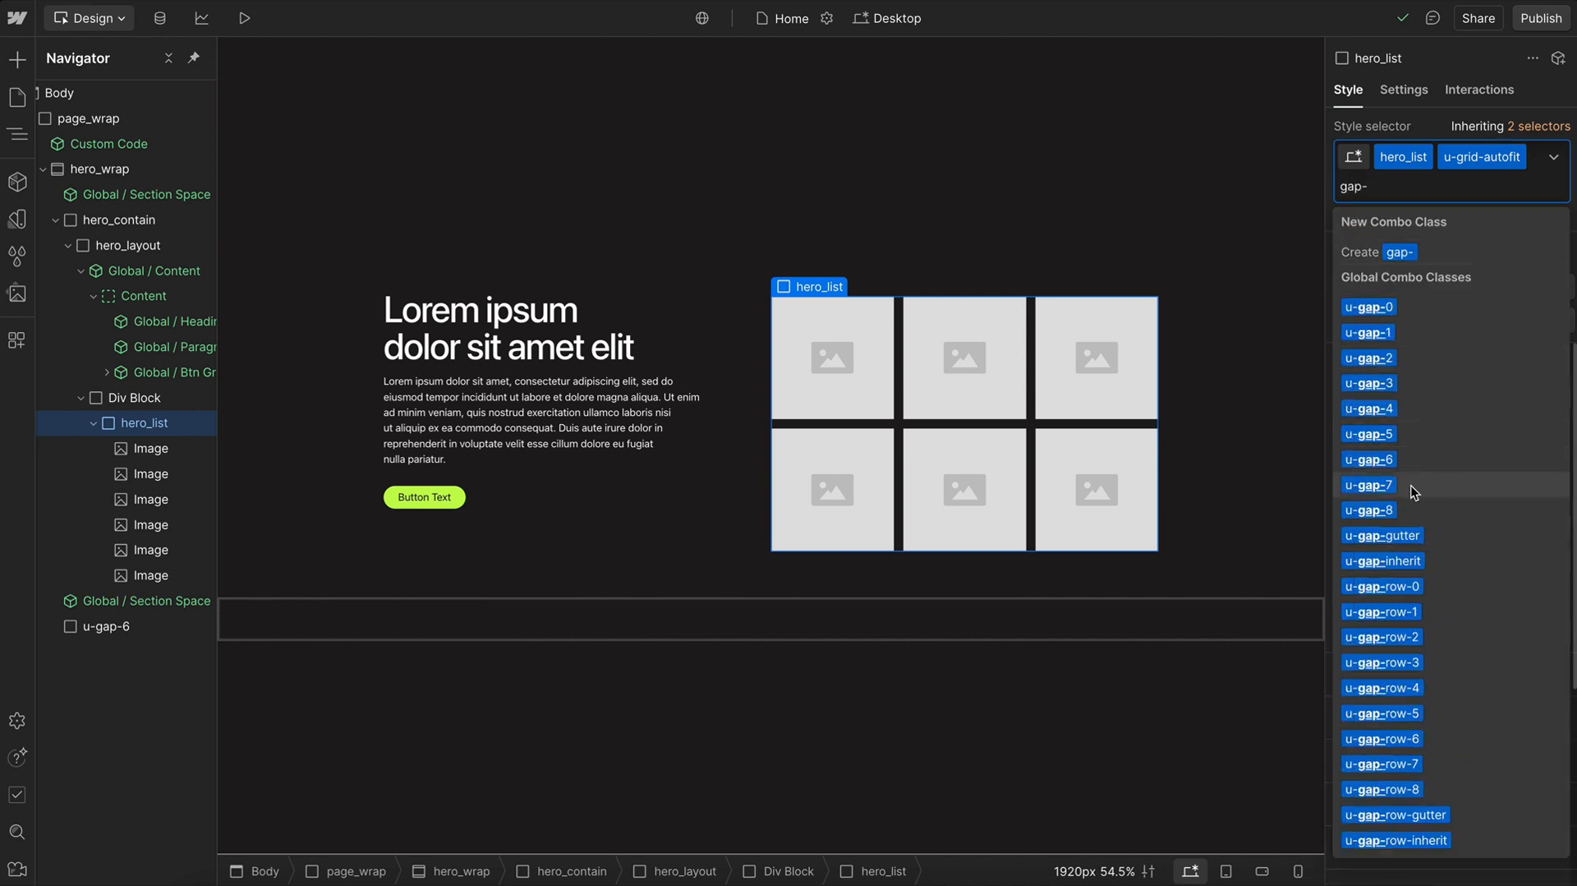
left_click(1368, 509)
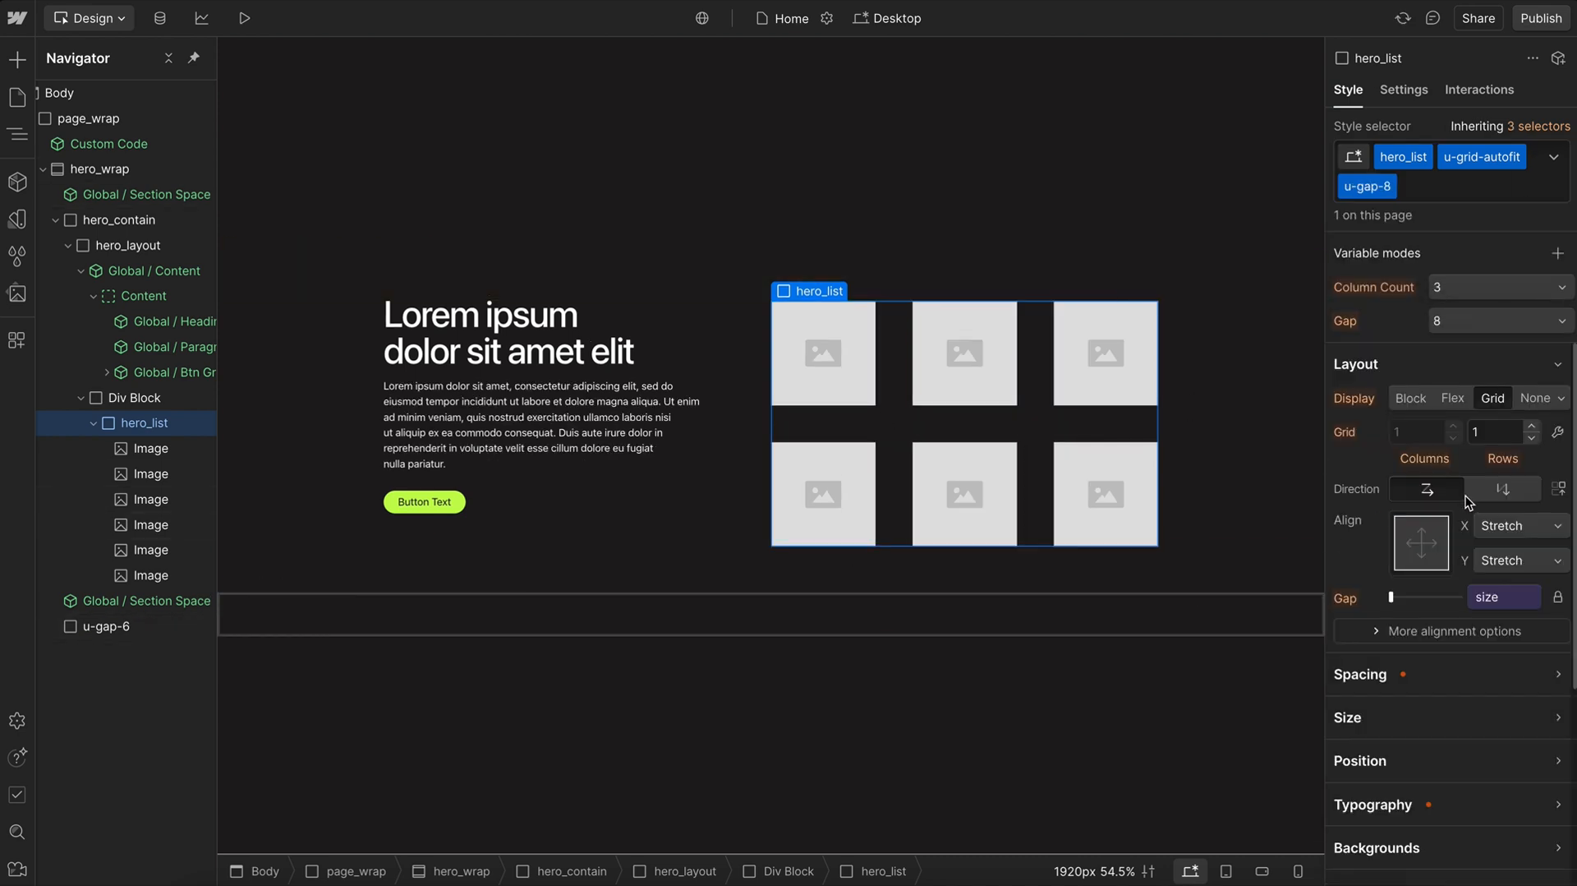
mouse_move(1383, 353)
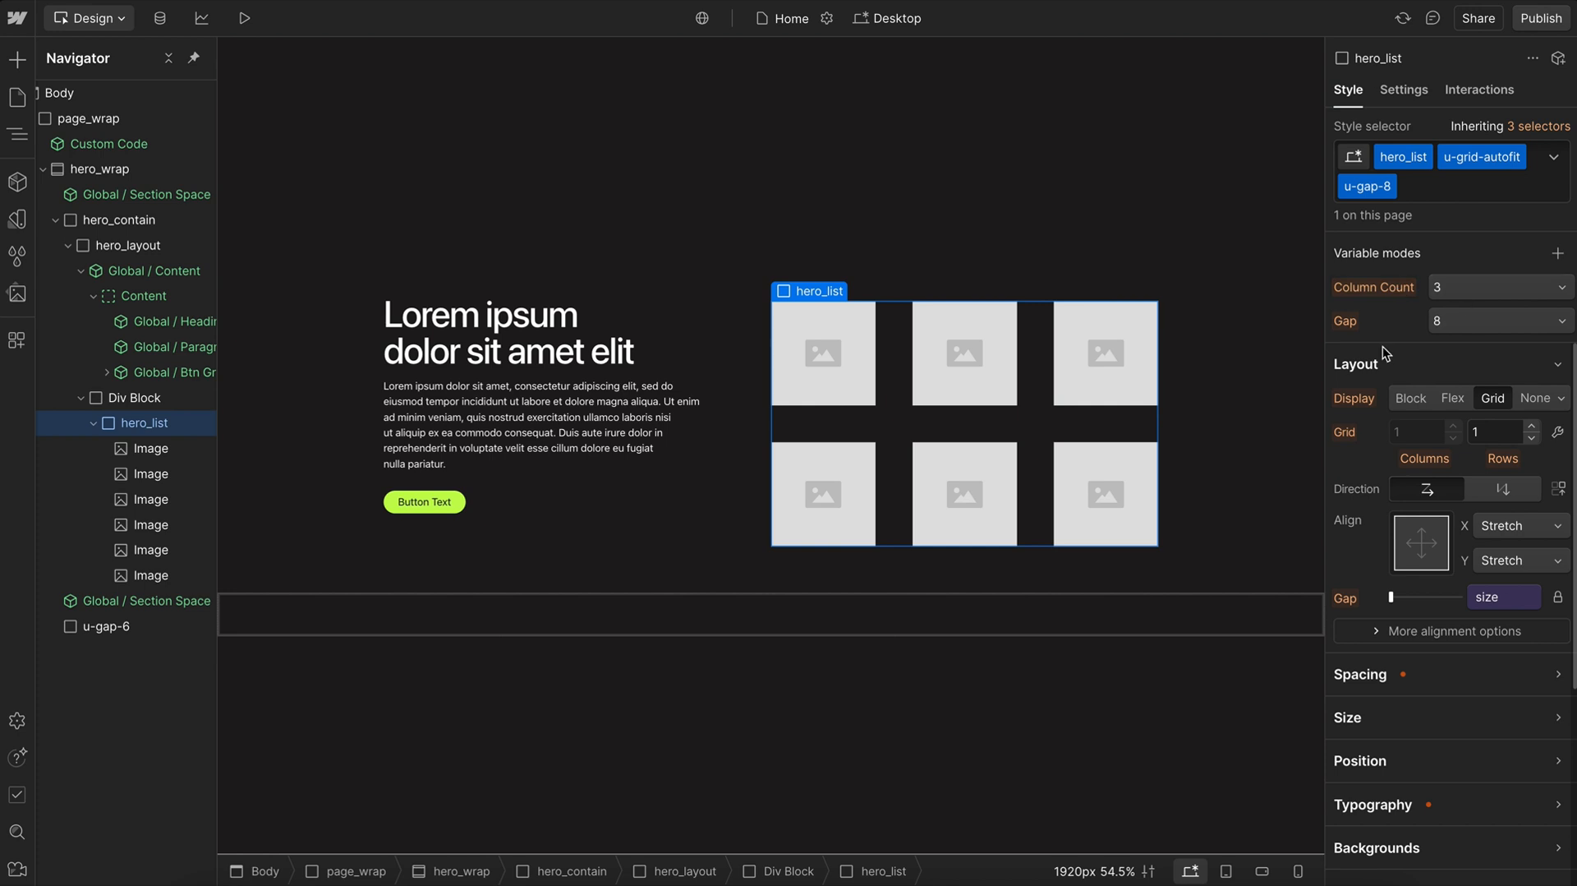
left_click(886, 18)
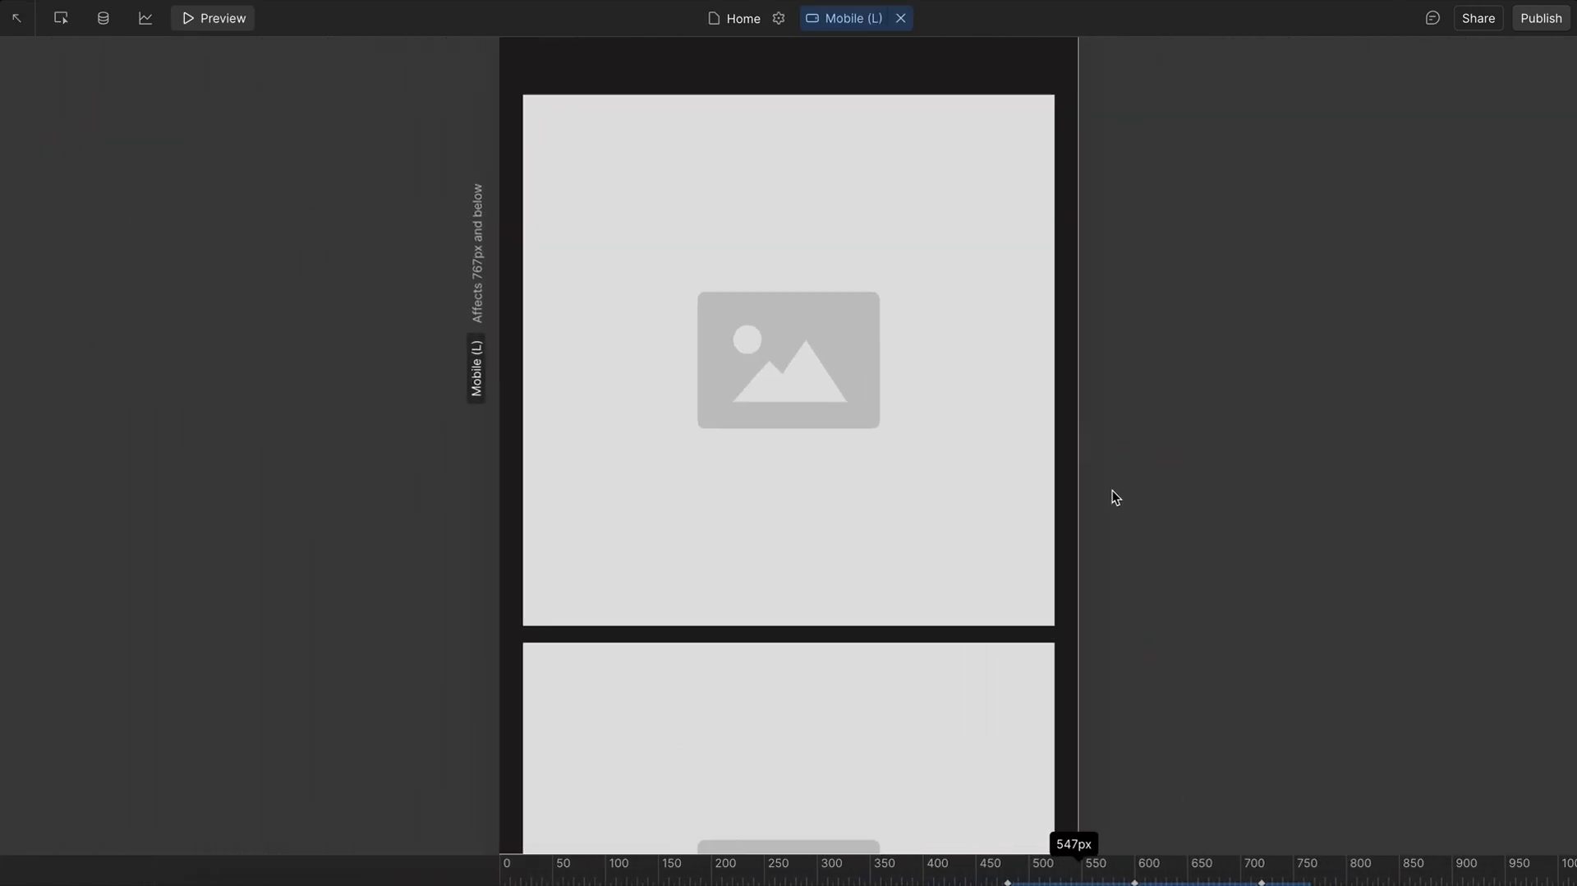
left_click(856, 18)
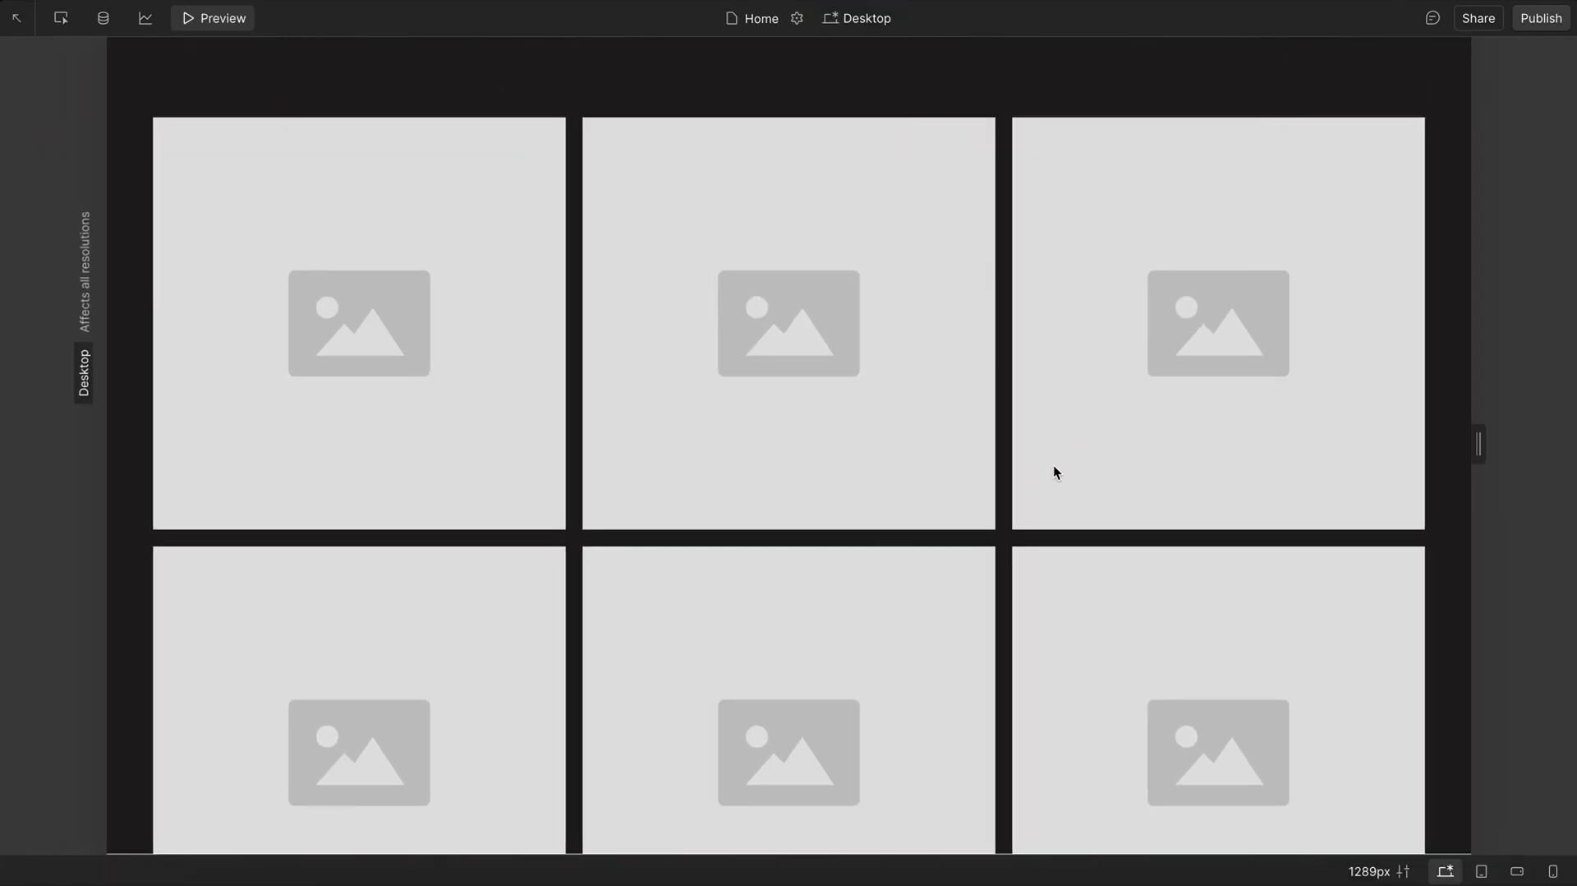